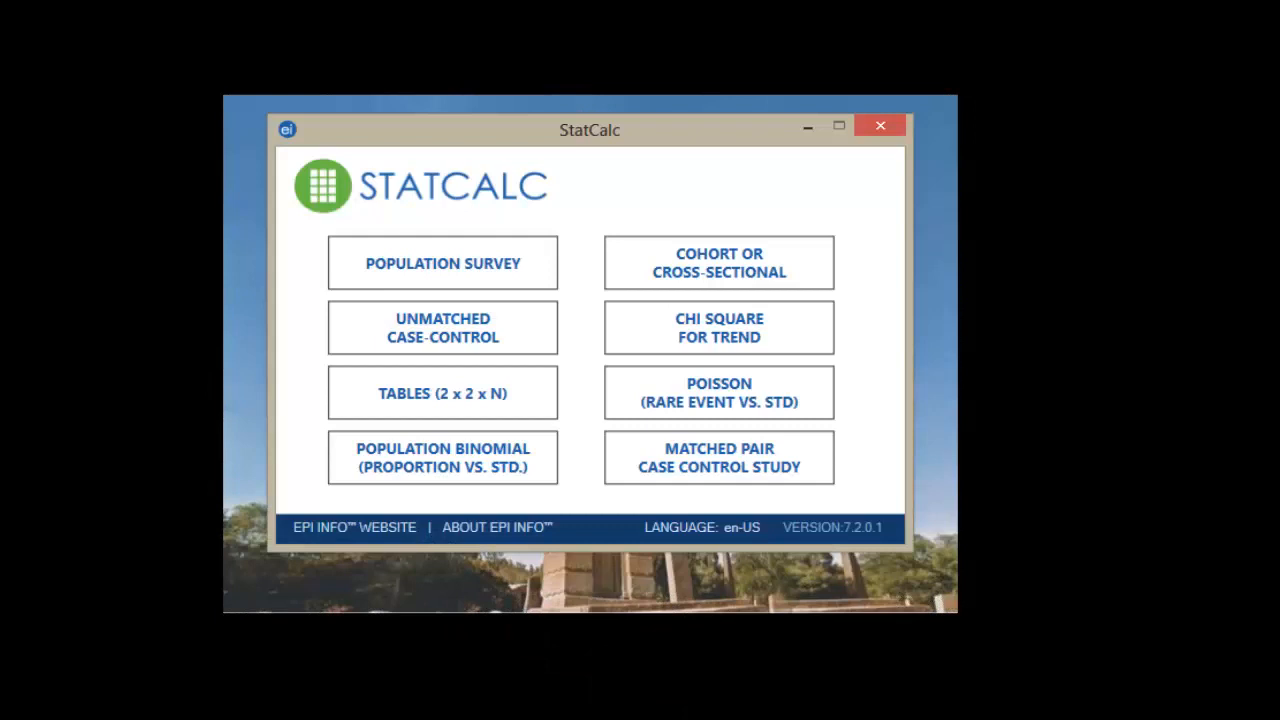
mouse_move(725, 674)
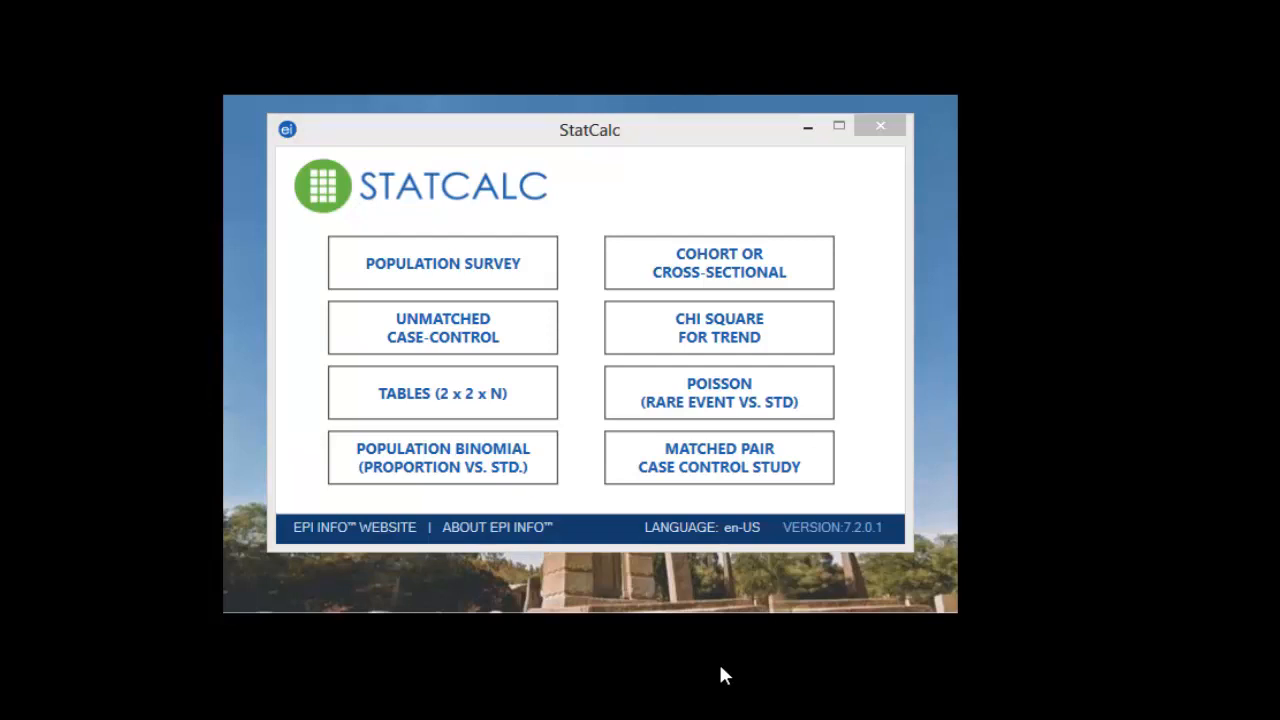
mouse_move(690, 448)
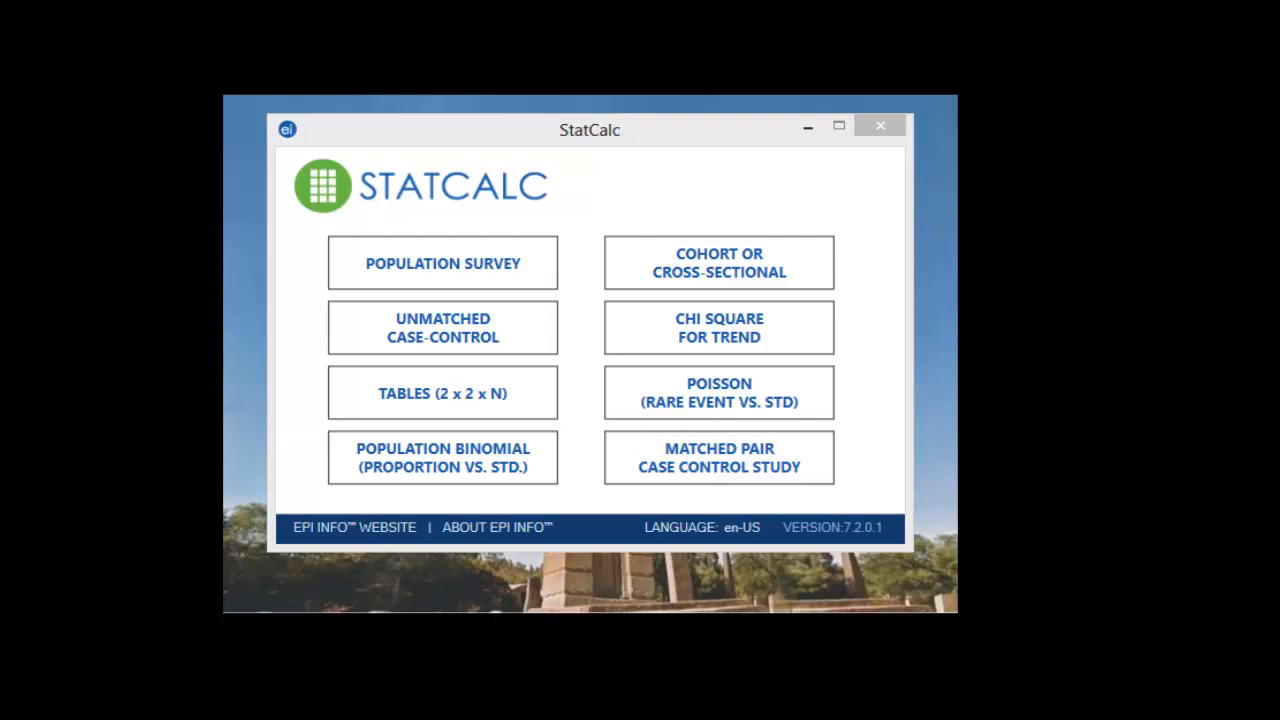
mouse_move(472, 202)
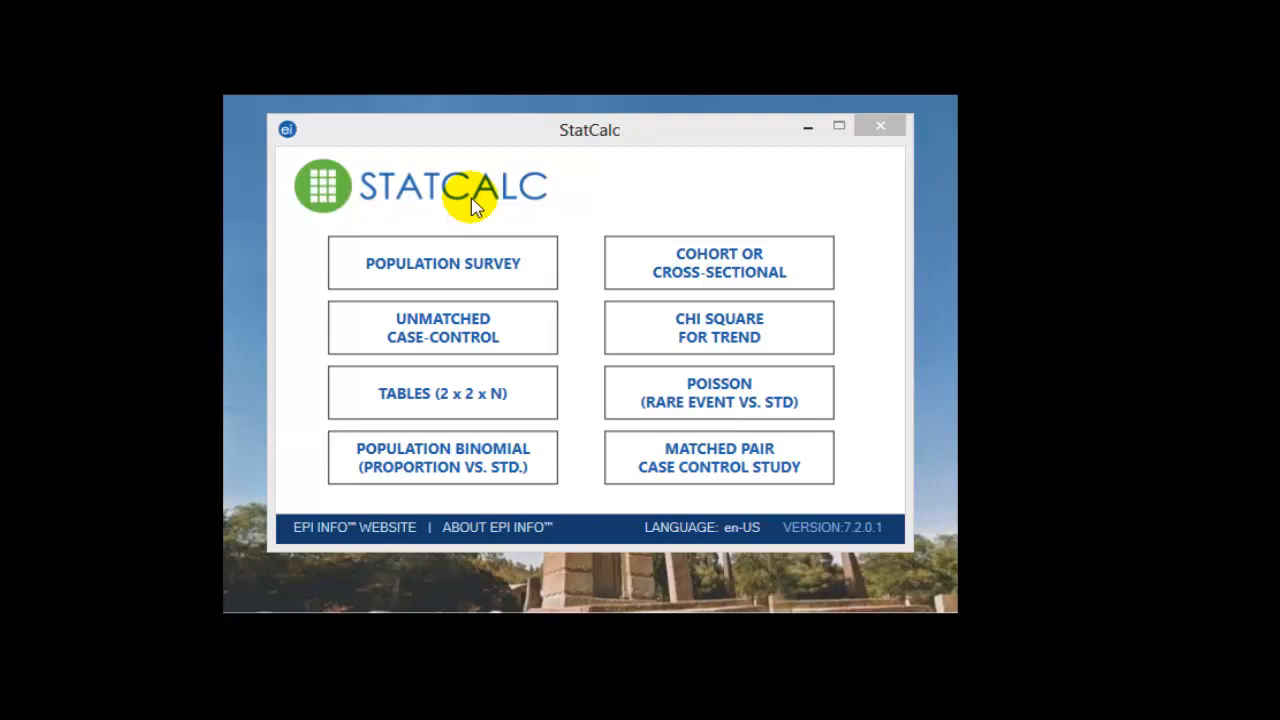
Close the StatCalc window to return to the Epi Info 7 main launcher
left_click(880, 125)
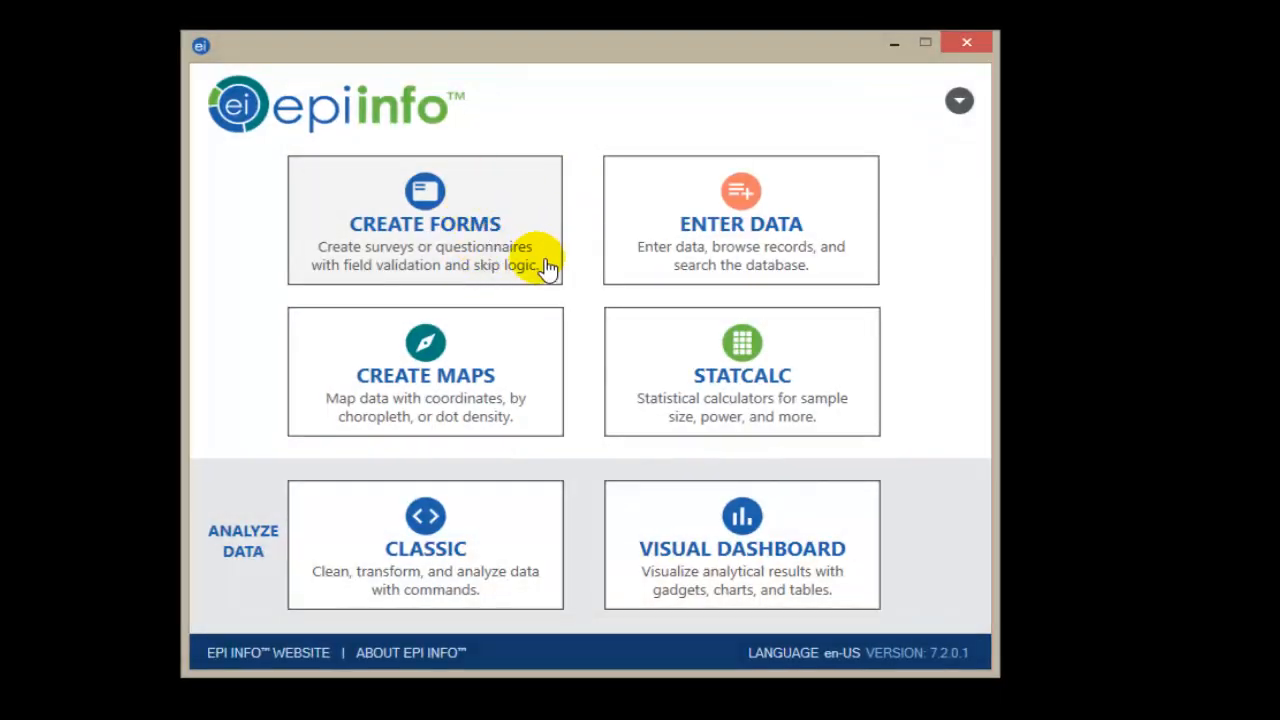
mouse_move(828, 258)
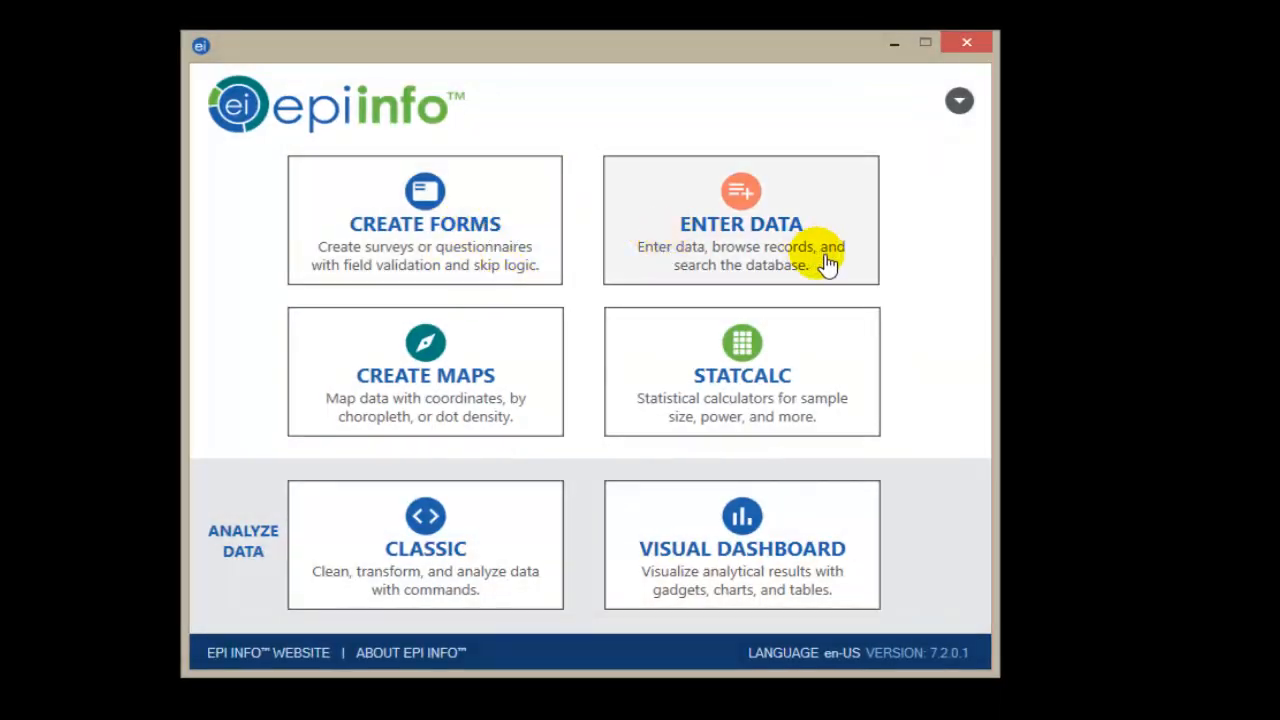
mouse_move(832, 267)
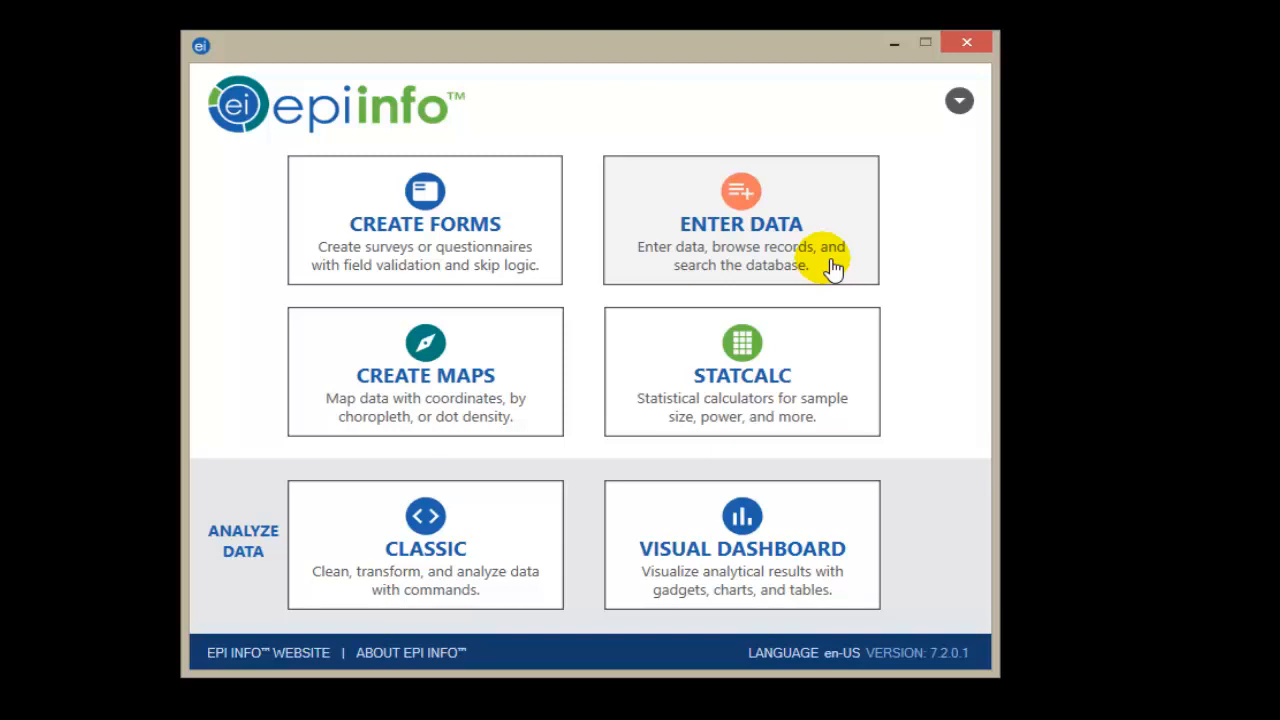
mouse_move(485, 247)
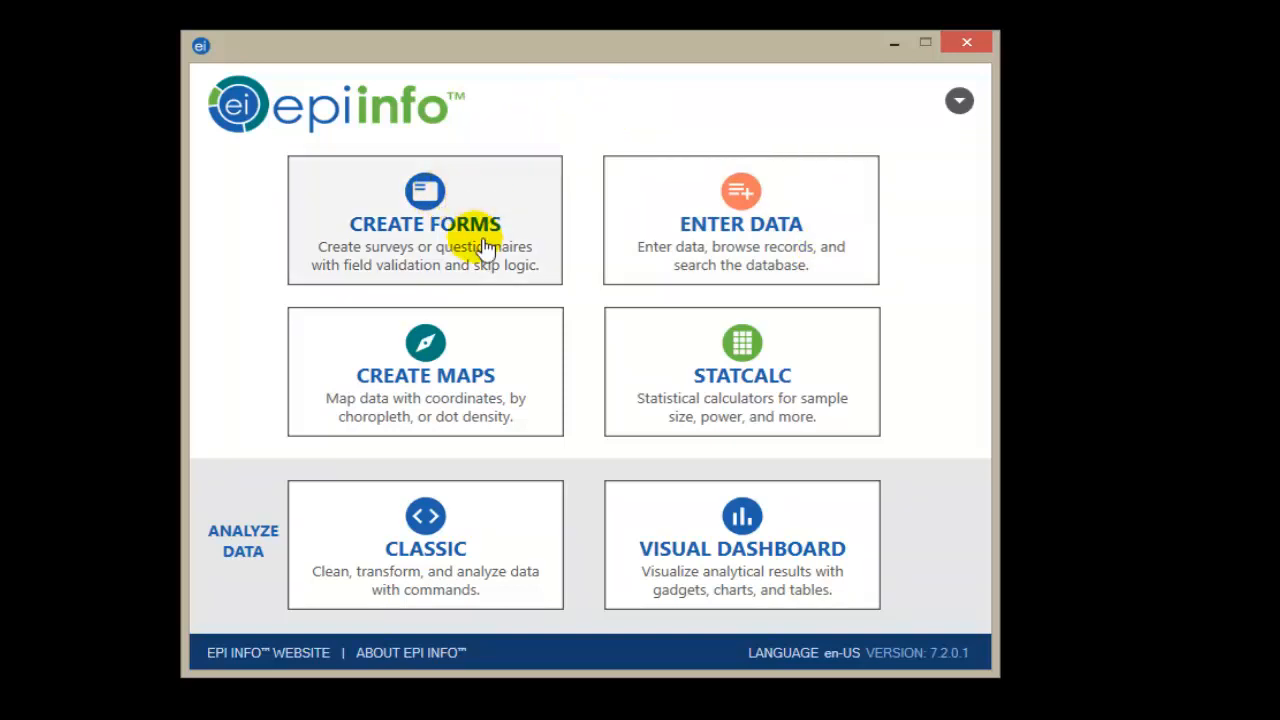
mouse_move(440, 233)
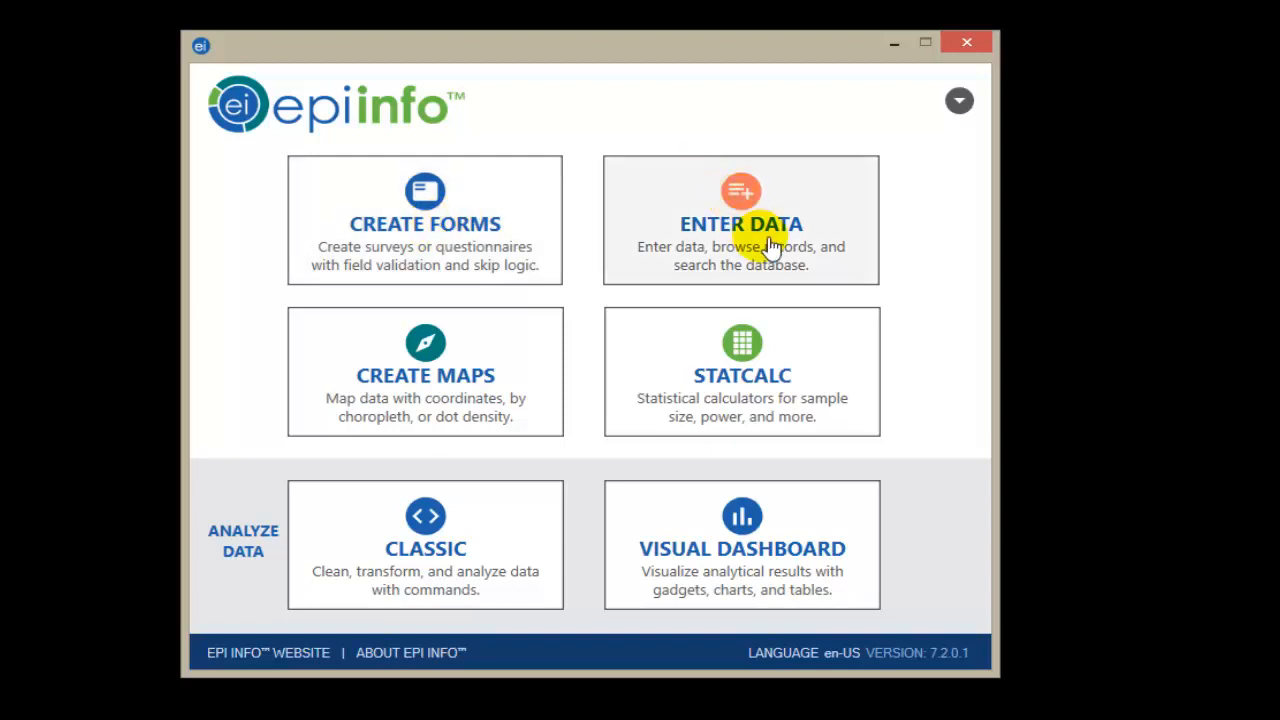
mouse_move(850, 368)
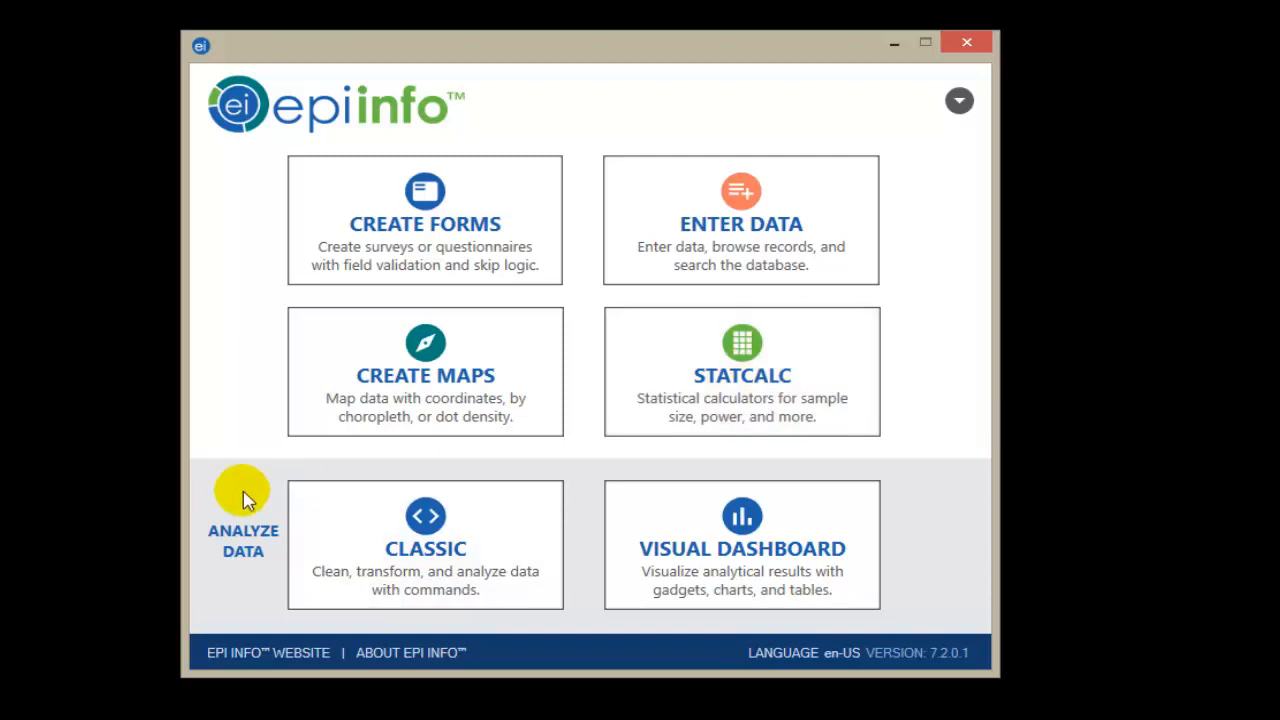
mouse_move(800, 632)
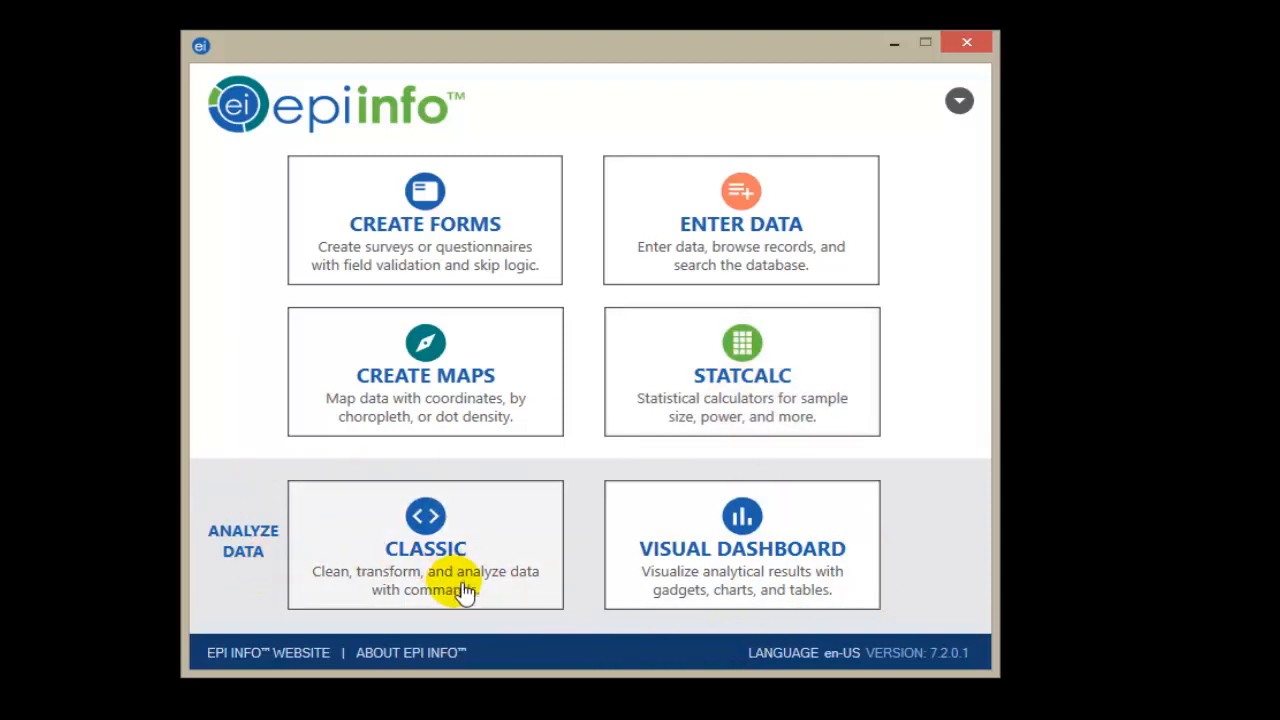
mouse_move(640, 380)
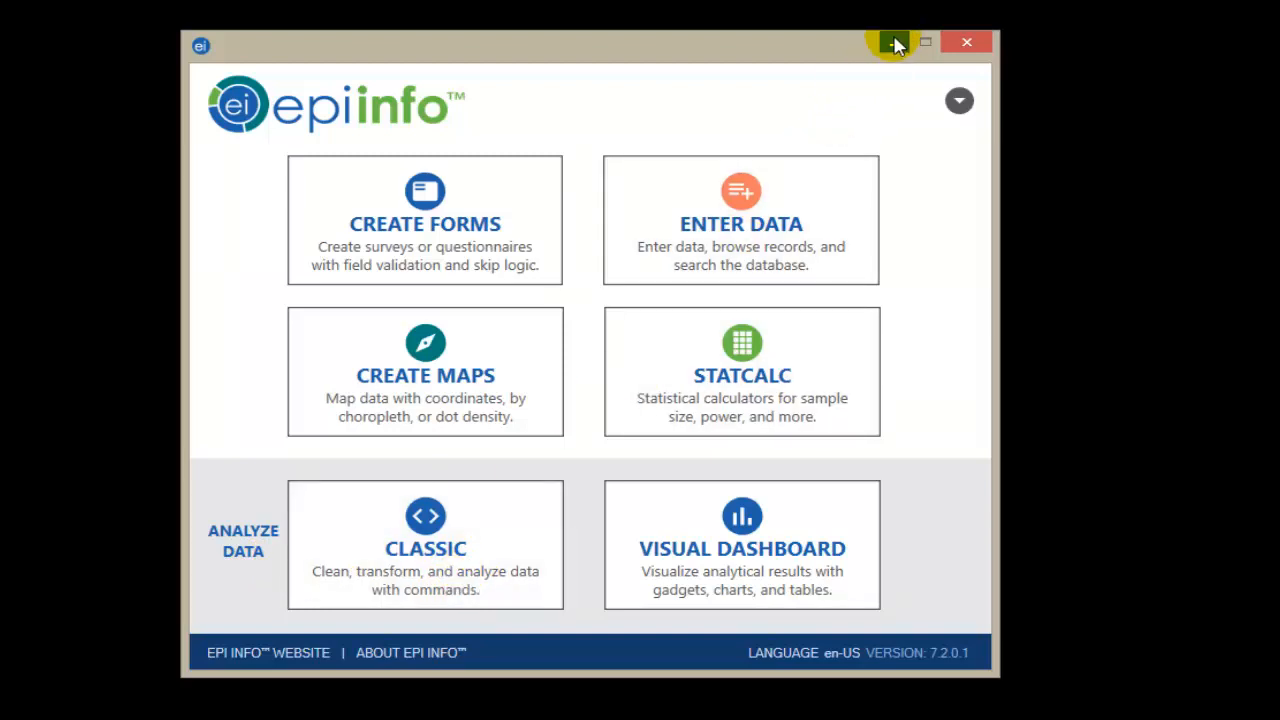
mouse_move(893, 43)
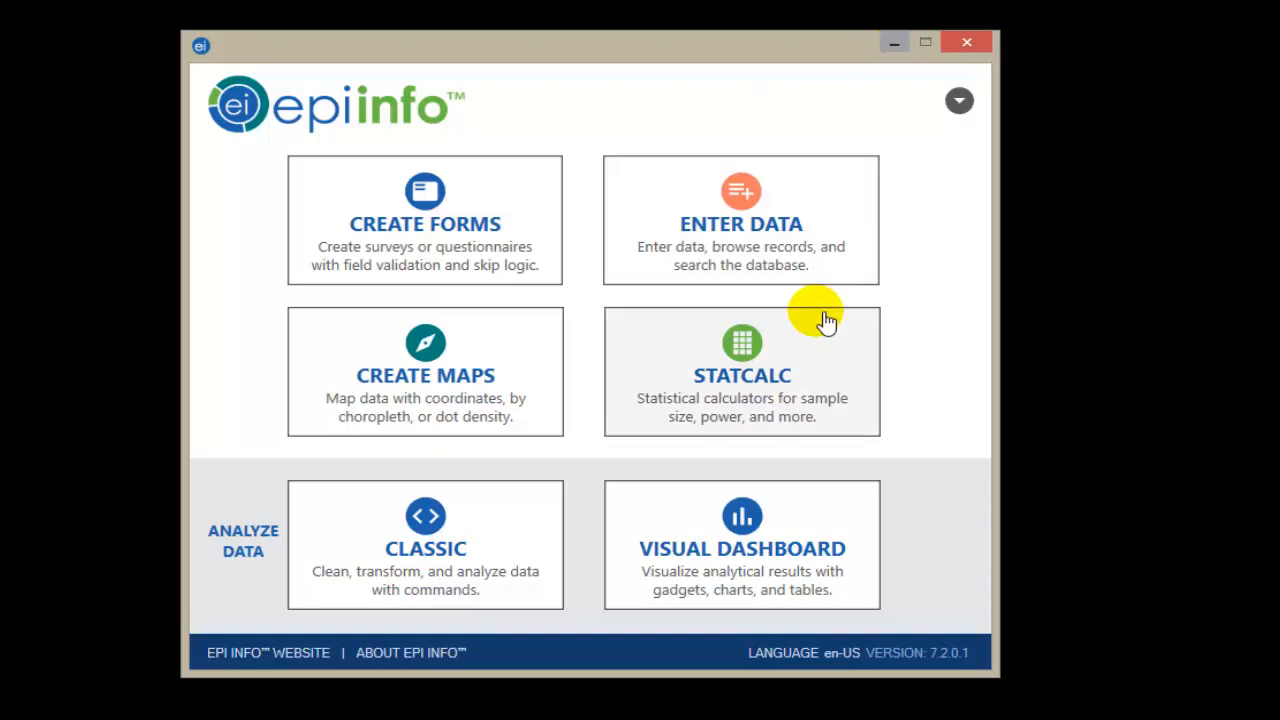
mouse_move(765, 350)
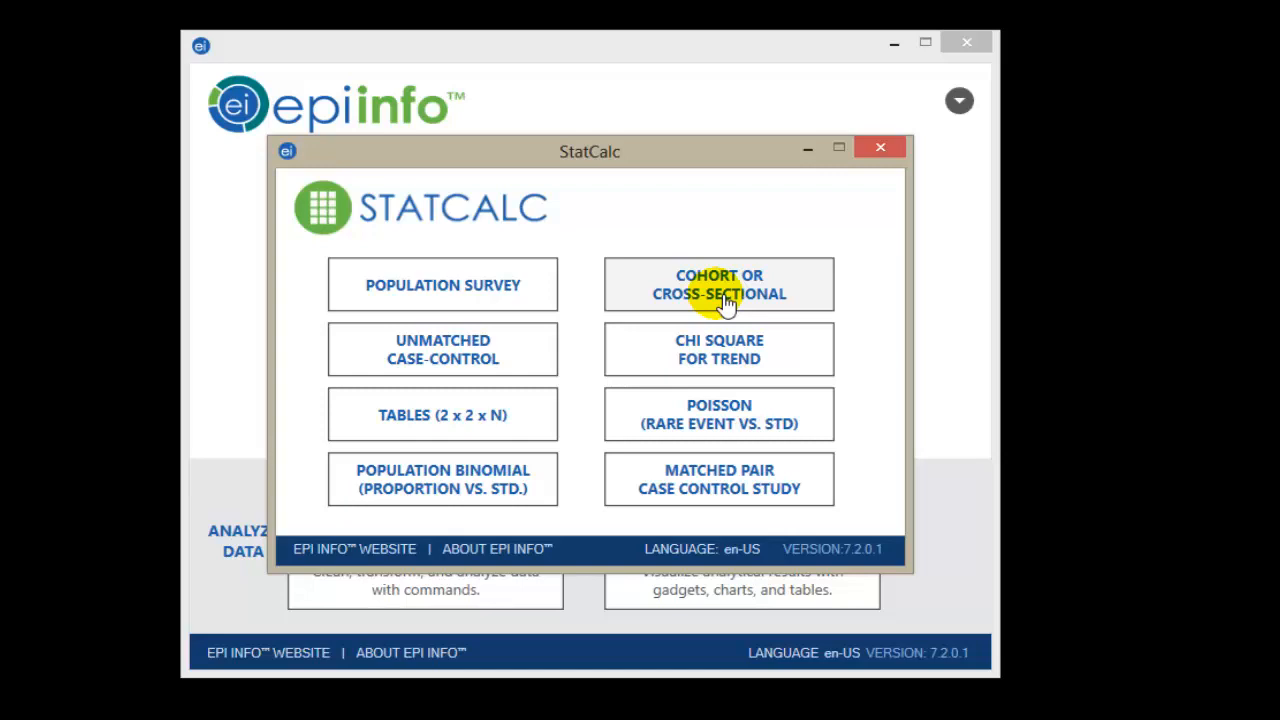
mouse_move(455, 315)
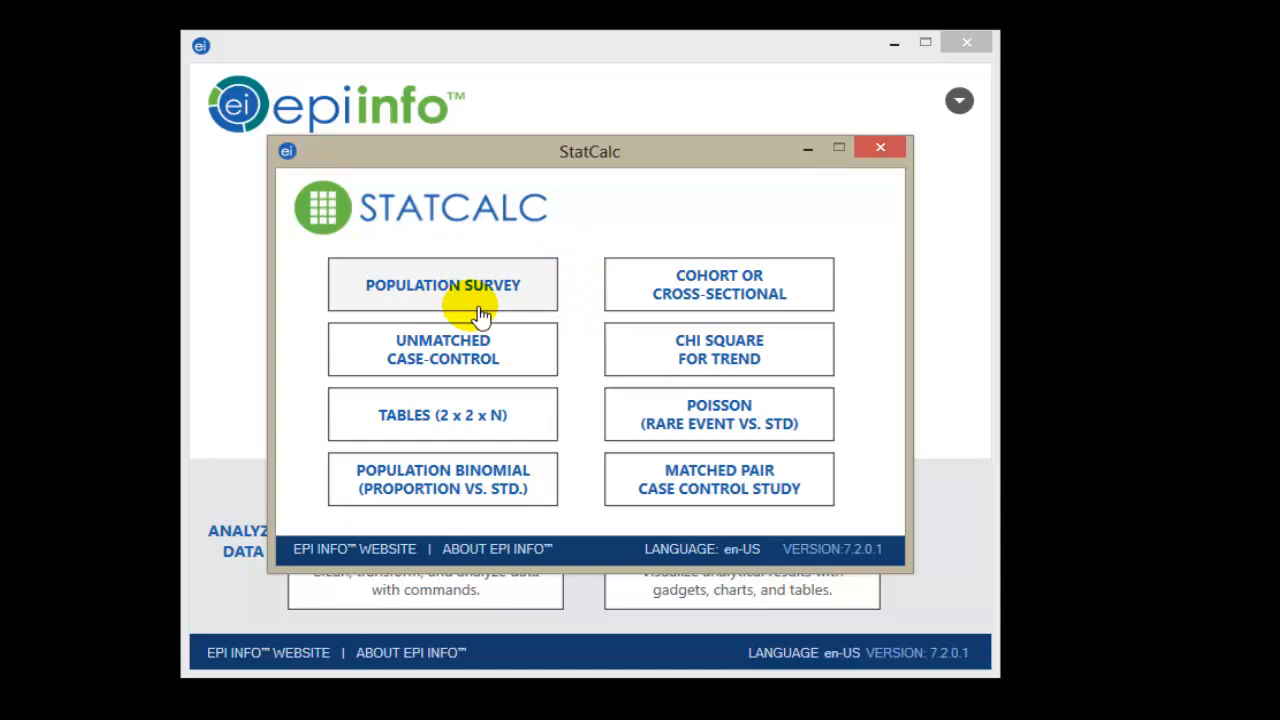
mouse_move(718, 284)
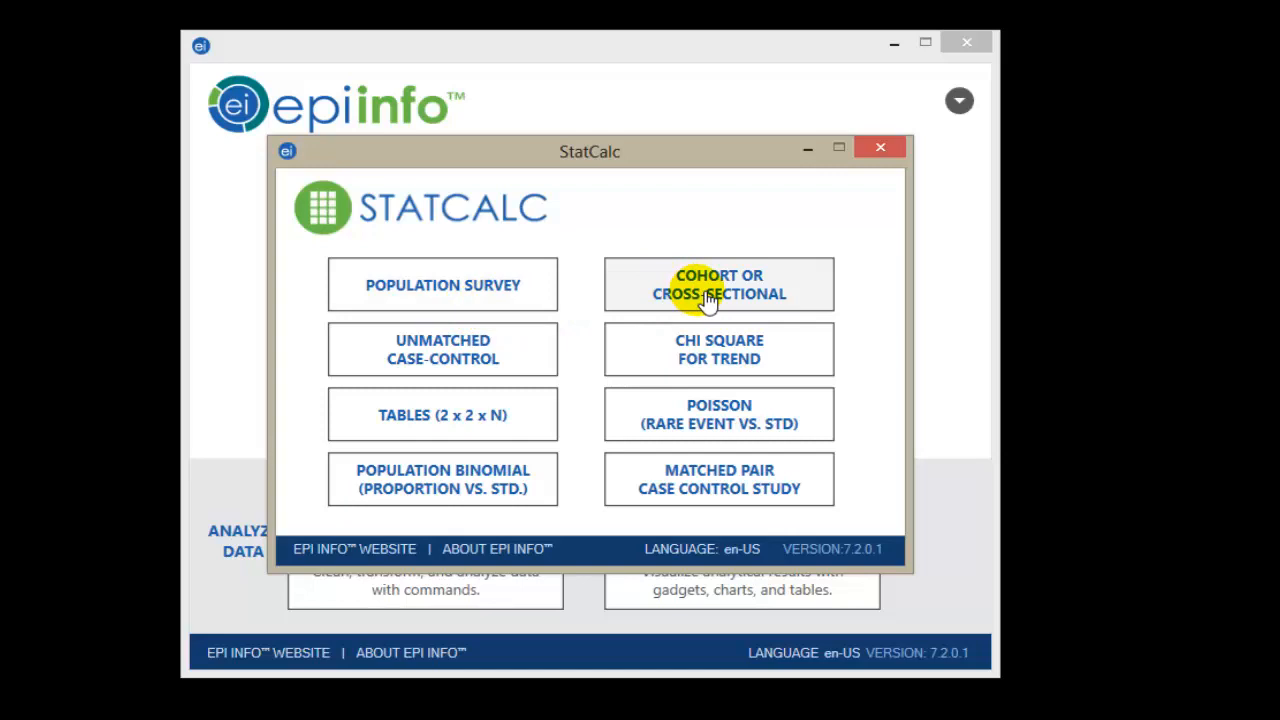
mouse_move(513, 366)
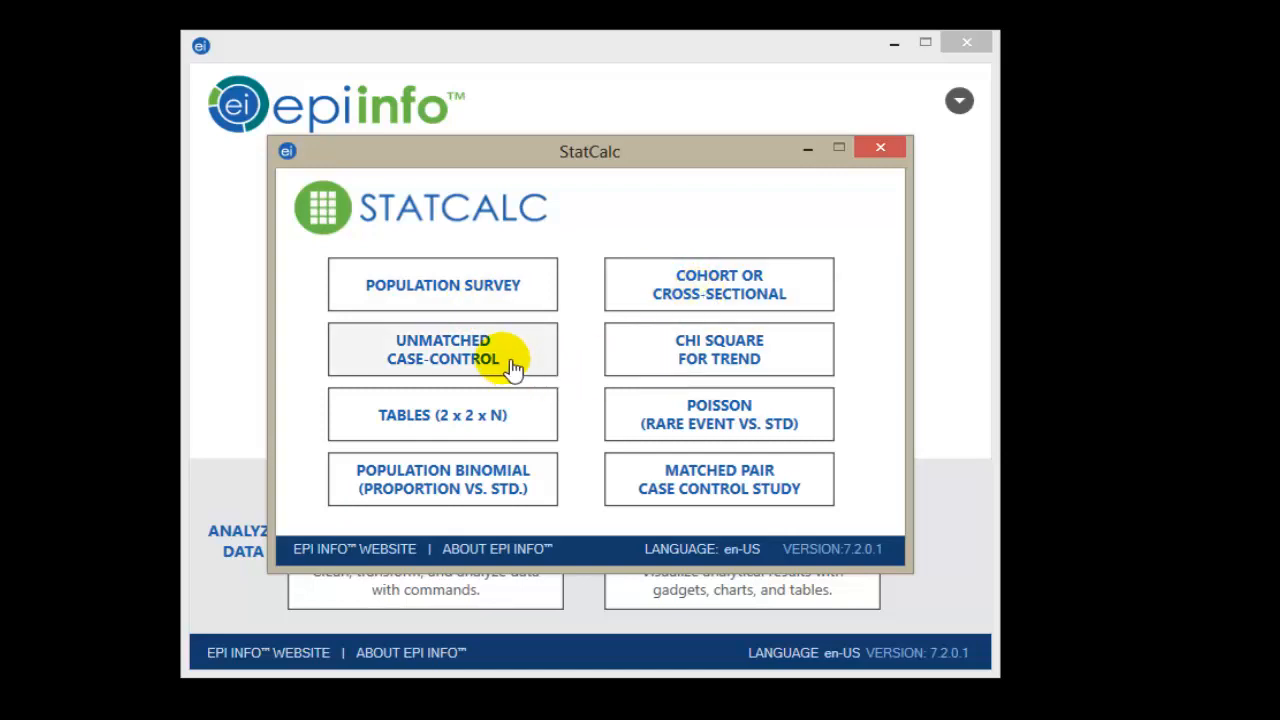
mouse_move(710, 410)
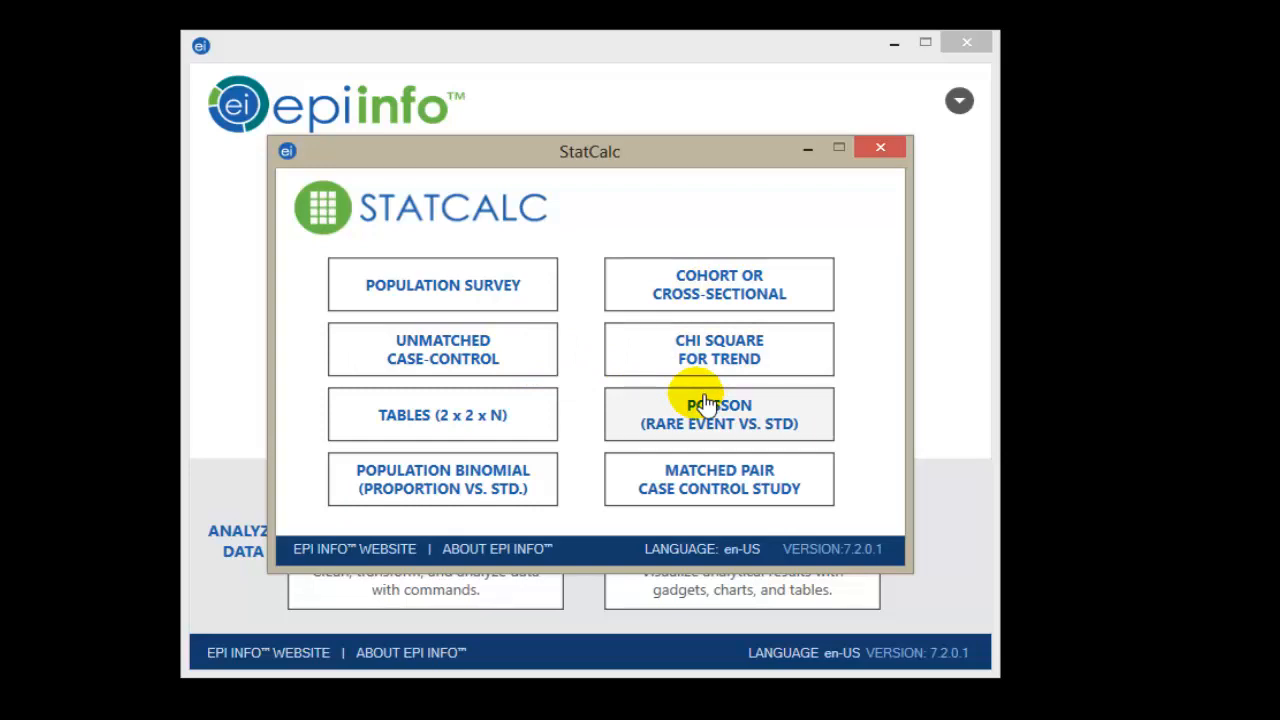
mouse_move(548, 315)
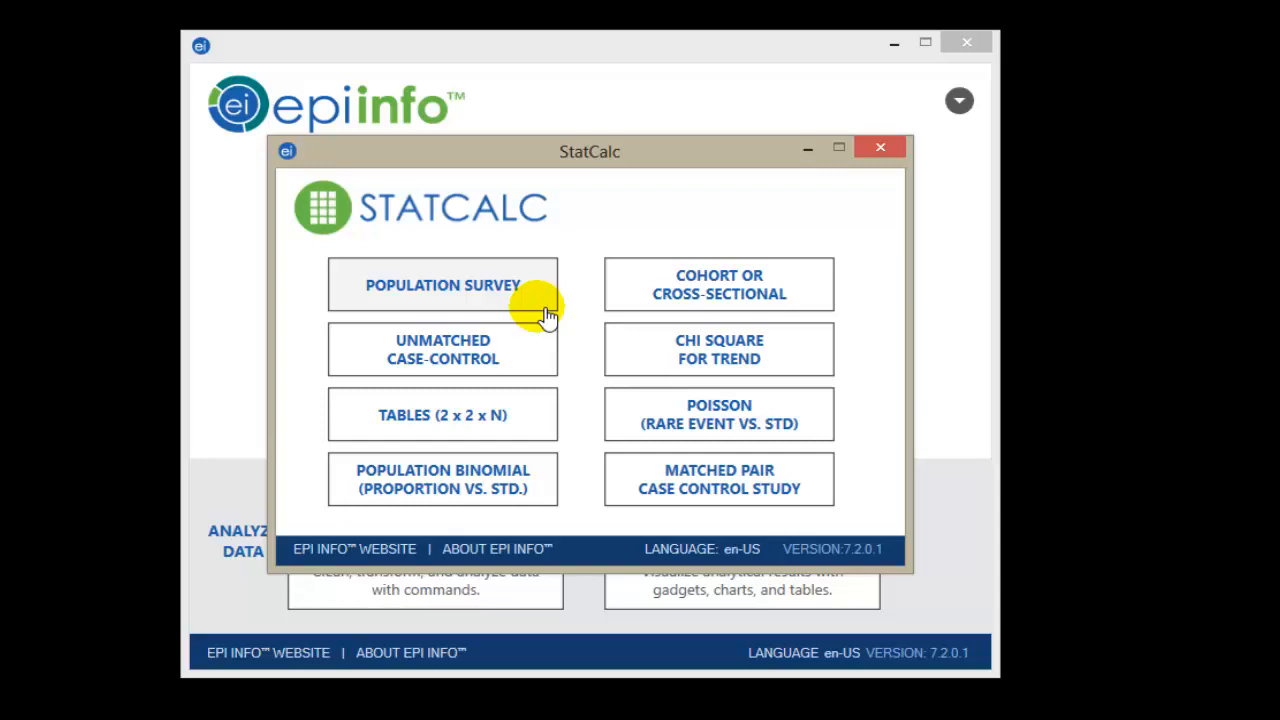
mouse_move(563, 478)
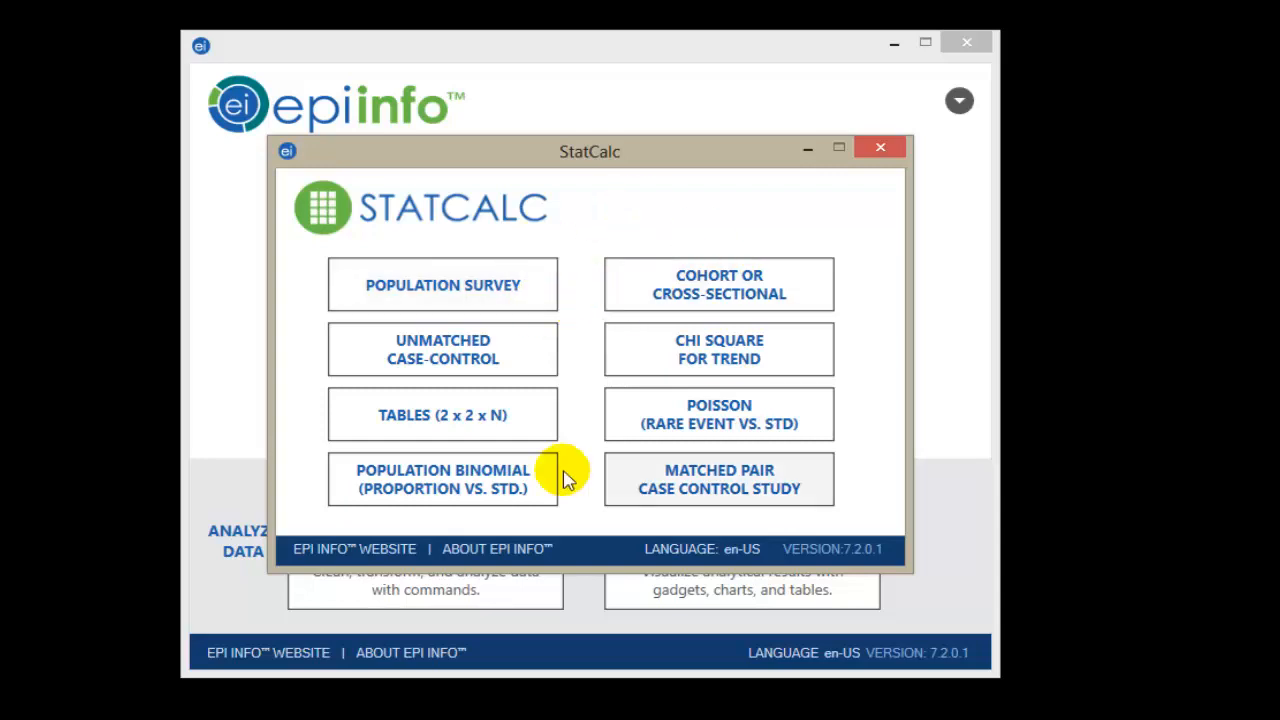
mouse_move(718, 285)
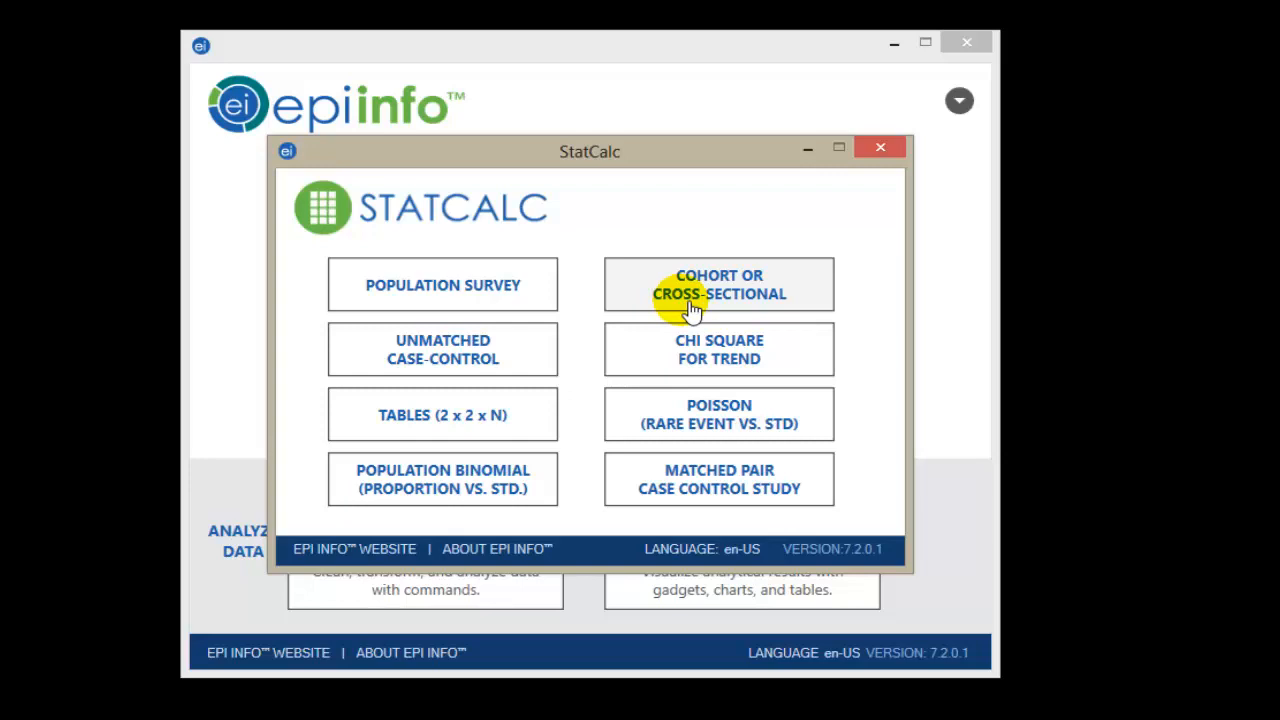
Open the Cohort or Cross-Sectional sample size calculator and reposition its window
left_click(718, 284)
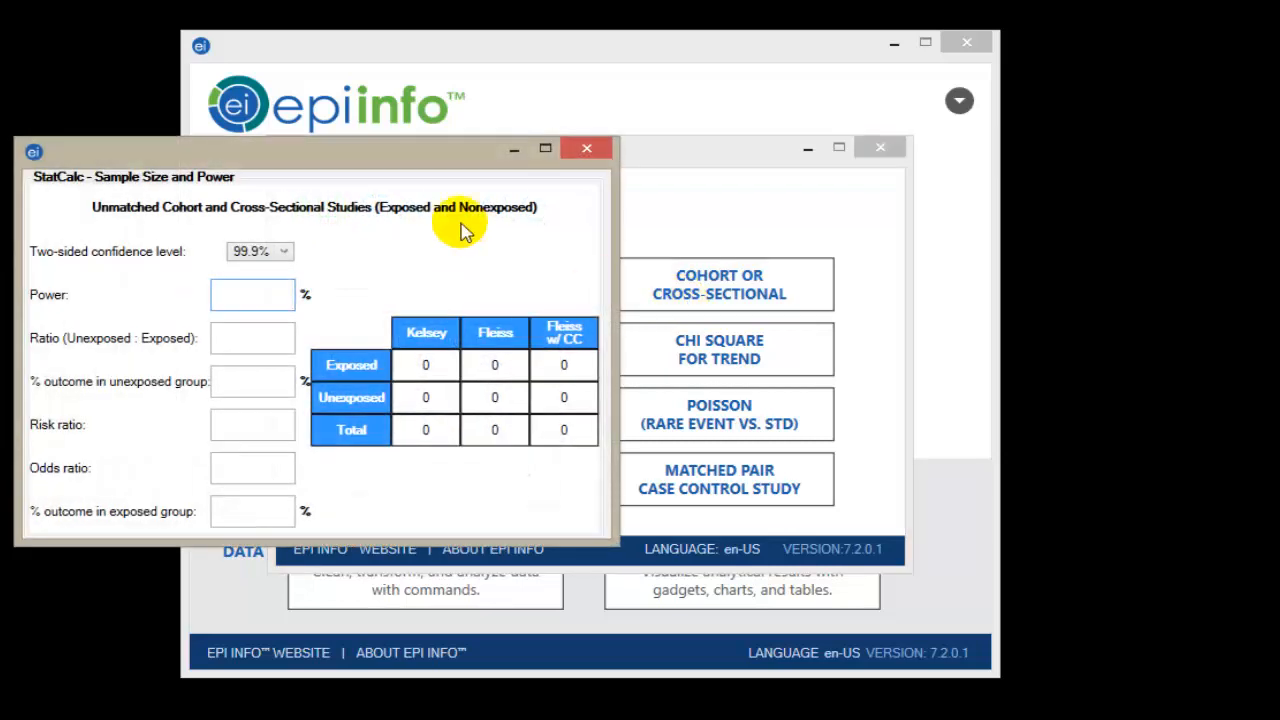
left_click_drag(315, 148, 535, 160)
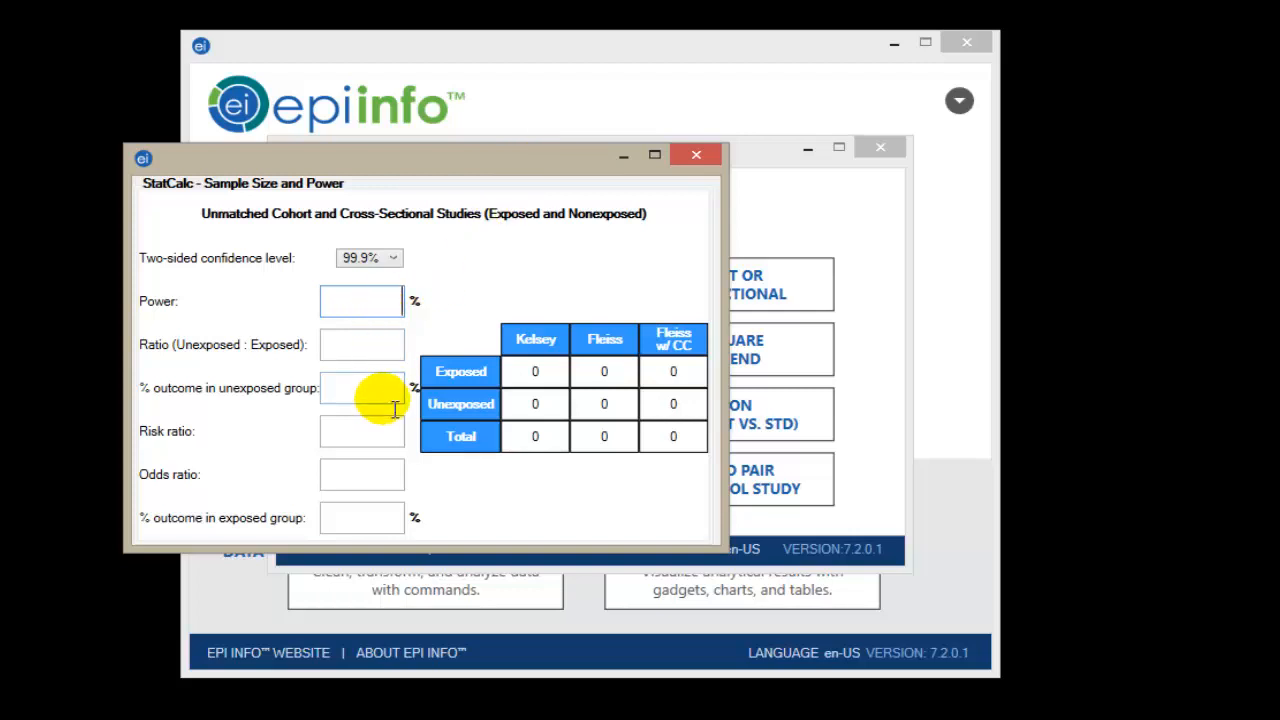
mouse_move(370, 460)
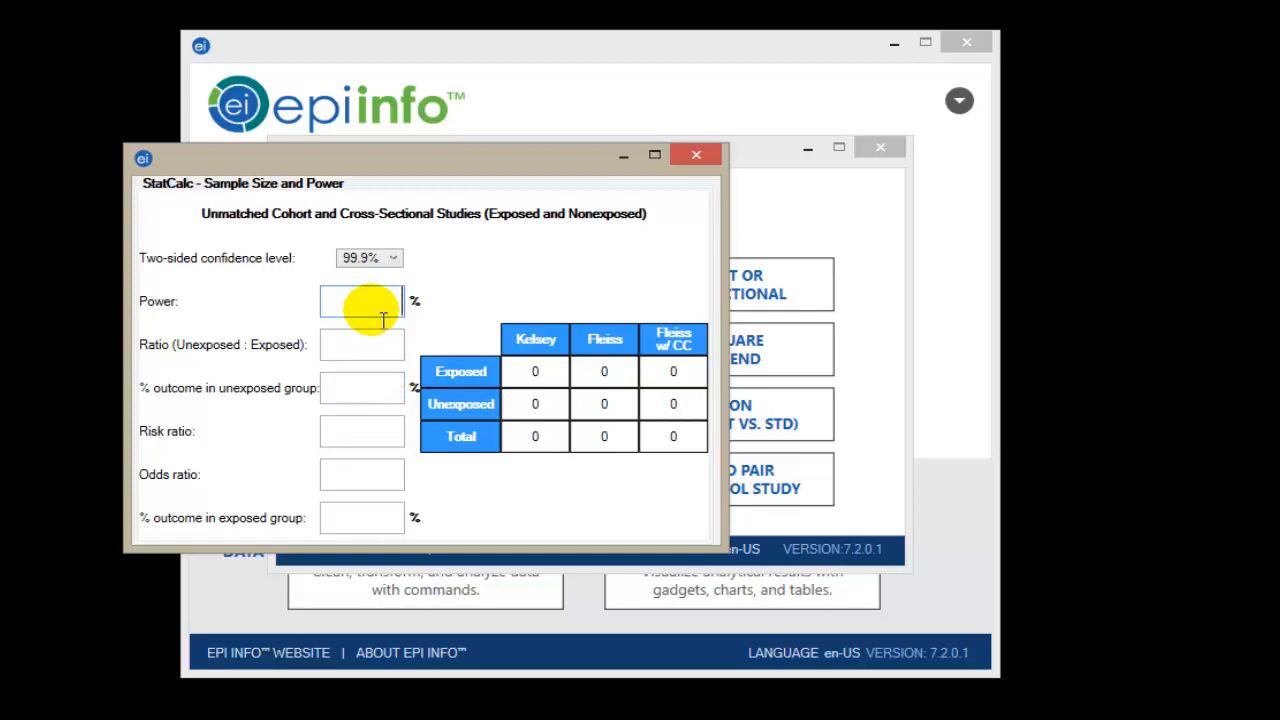
mouse_move(610, 160)
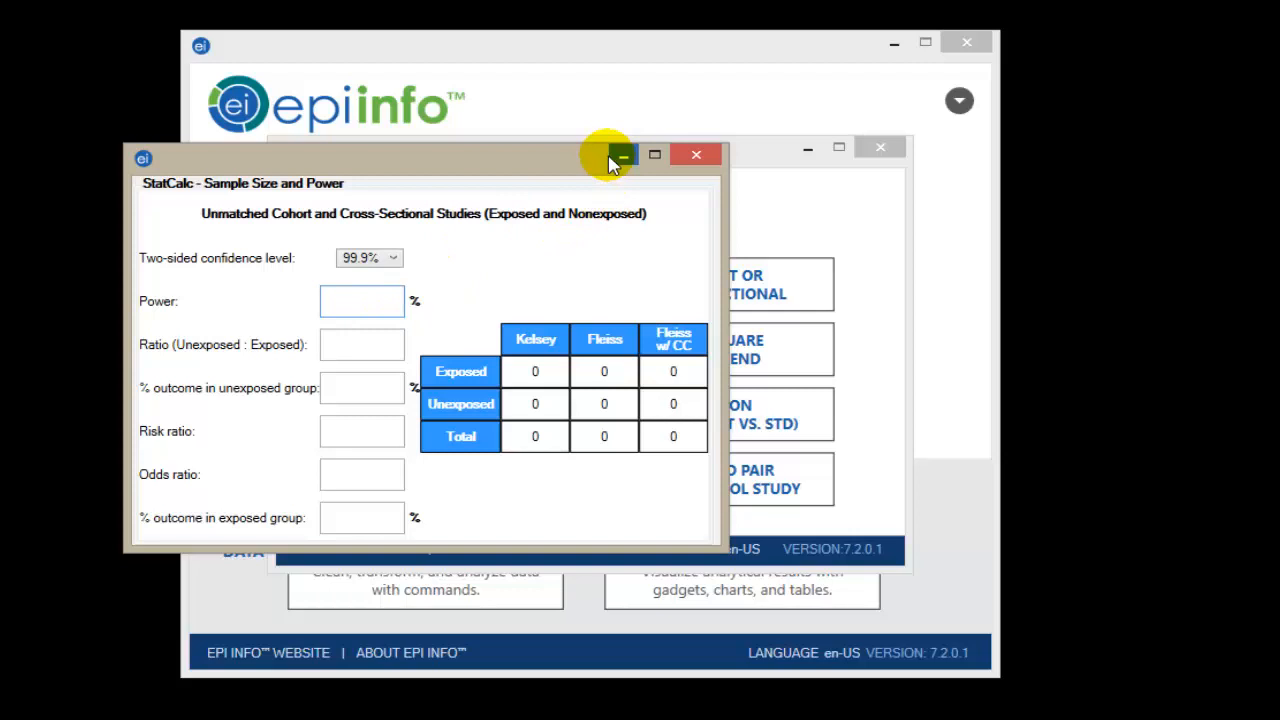
mouse_move(622, 155)
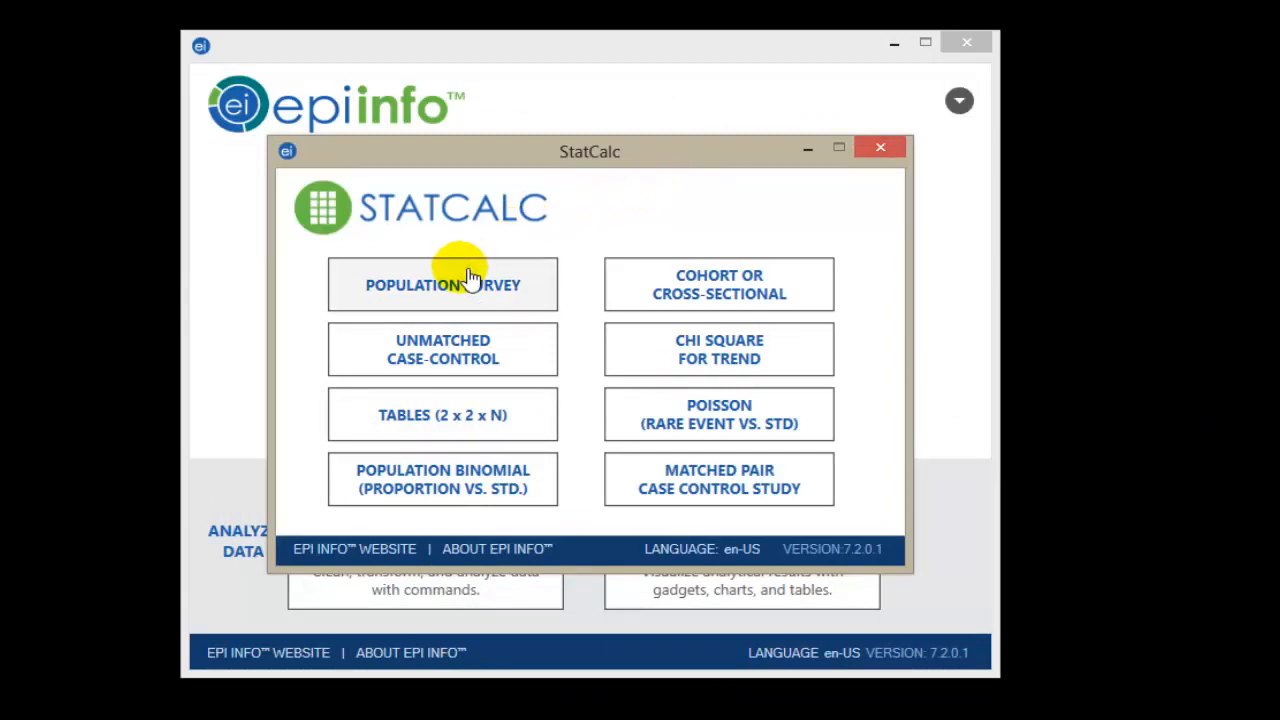
Open the Population Survey calculator, move it lower, and select the Population size box
left_click(442, 284)
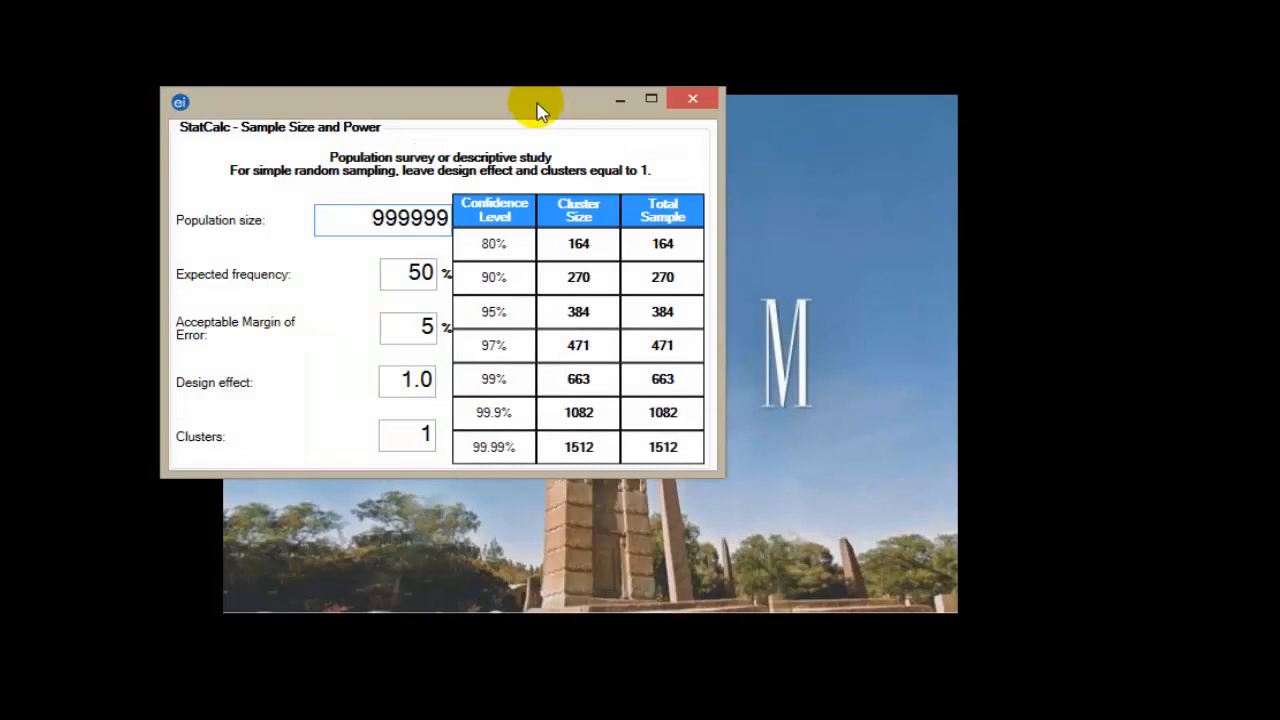
left_click_drag(535, 98, 710, 253)
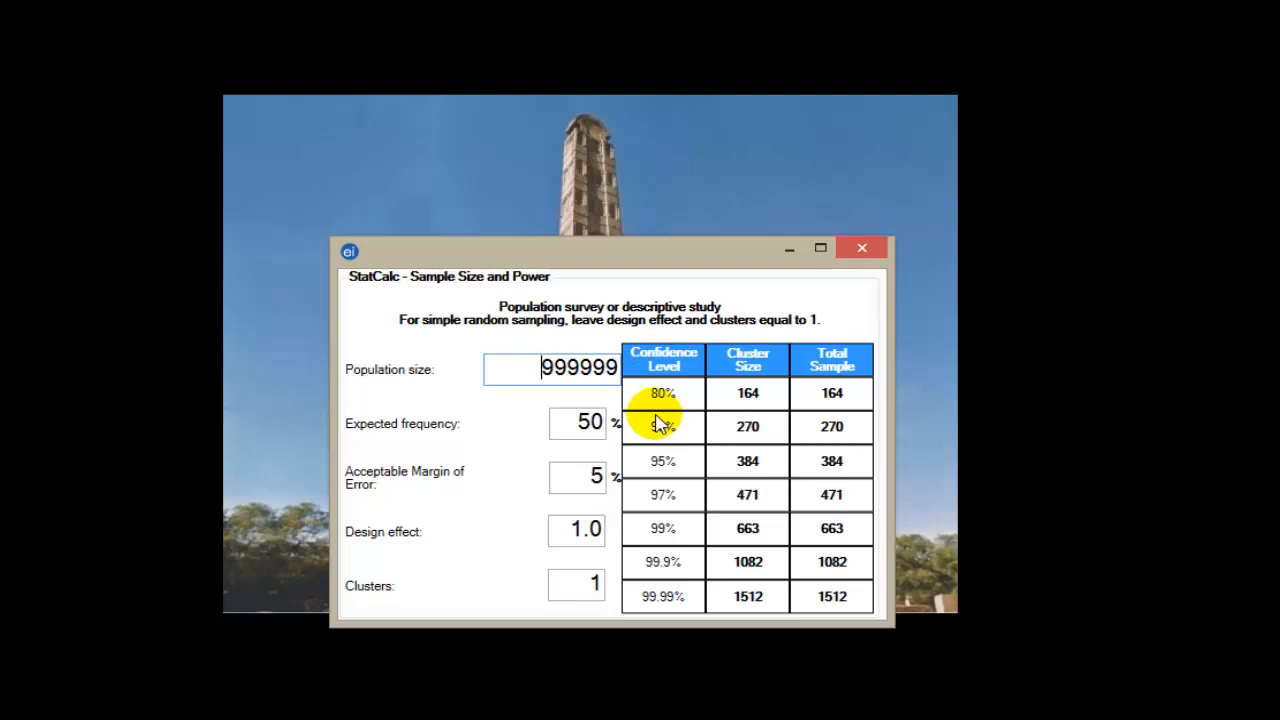
mouse_move(663, 620)
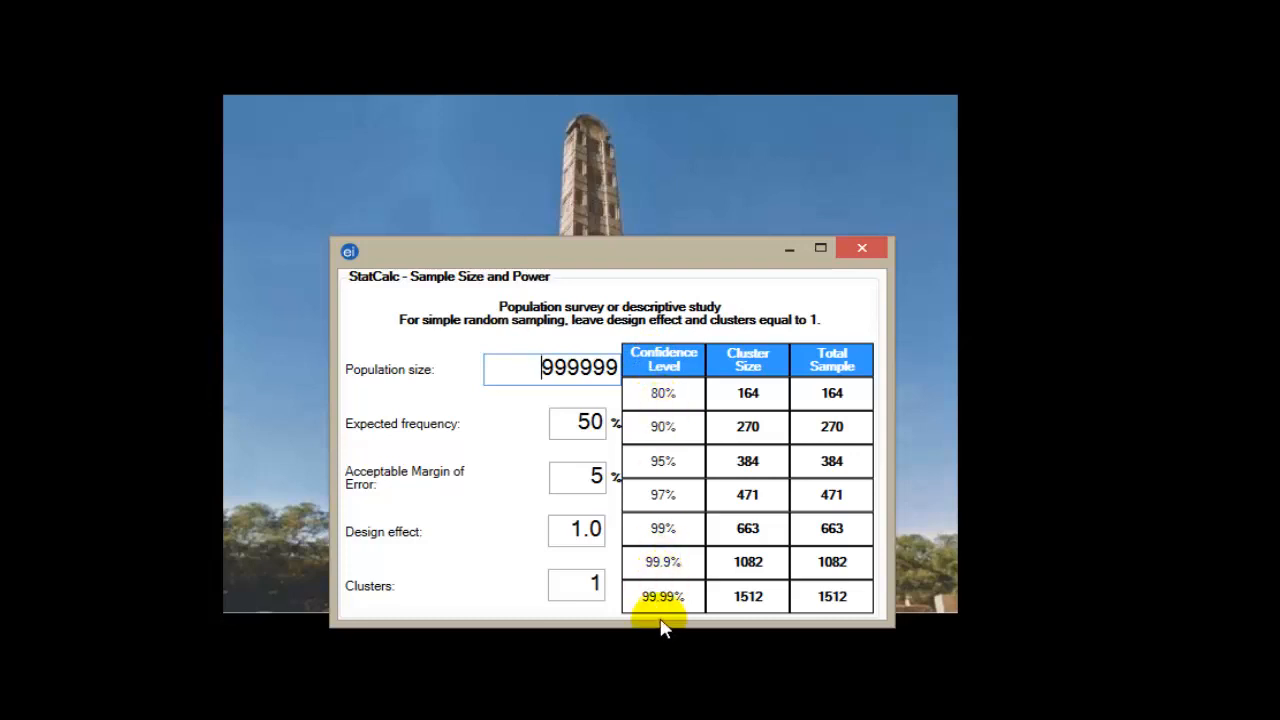
mouse_move(670, 620)
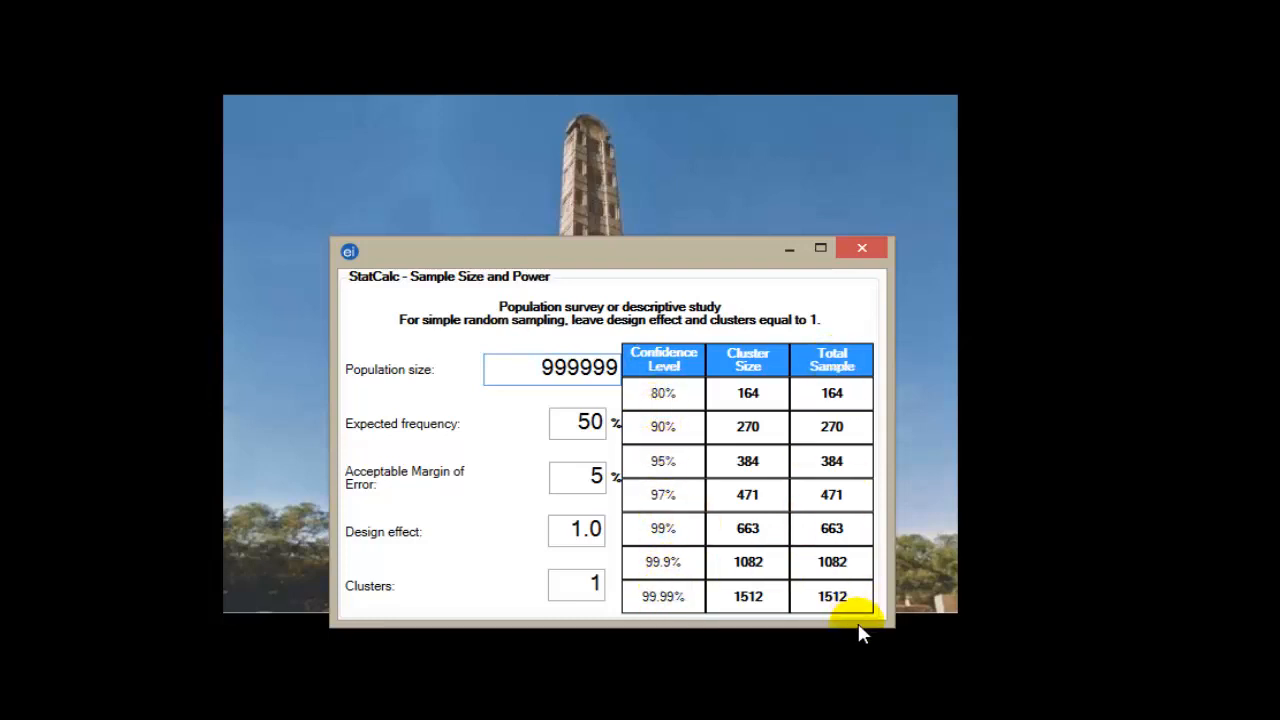
left_click(550, 368)
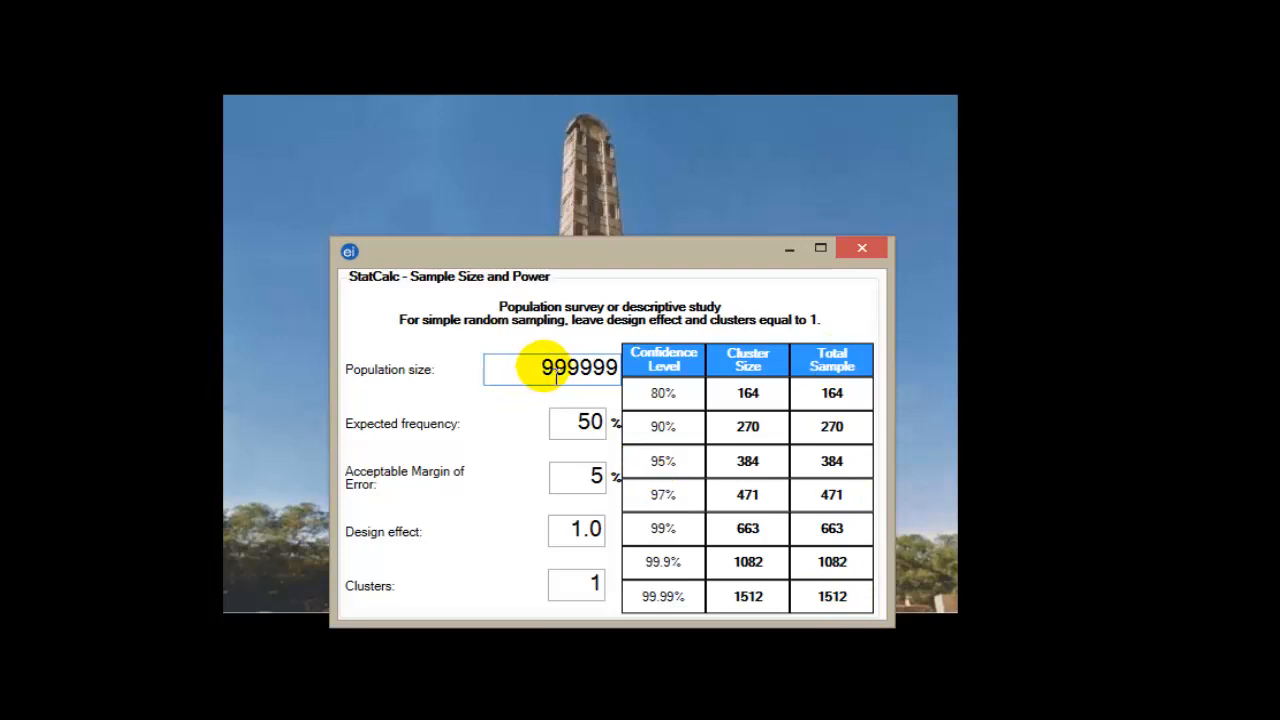
double_click(578, 369)
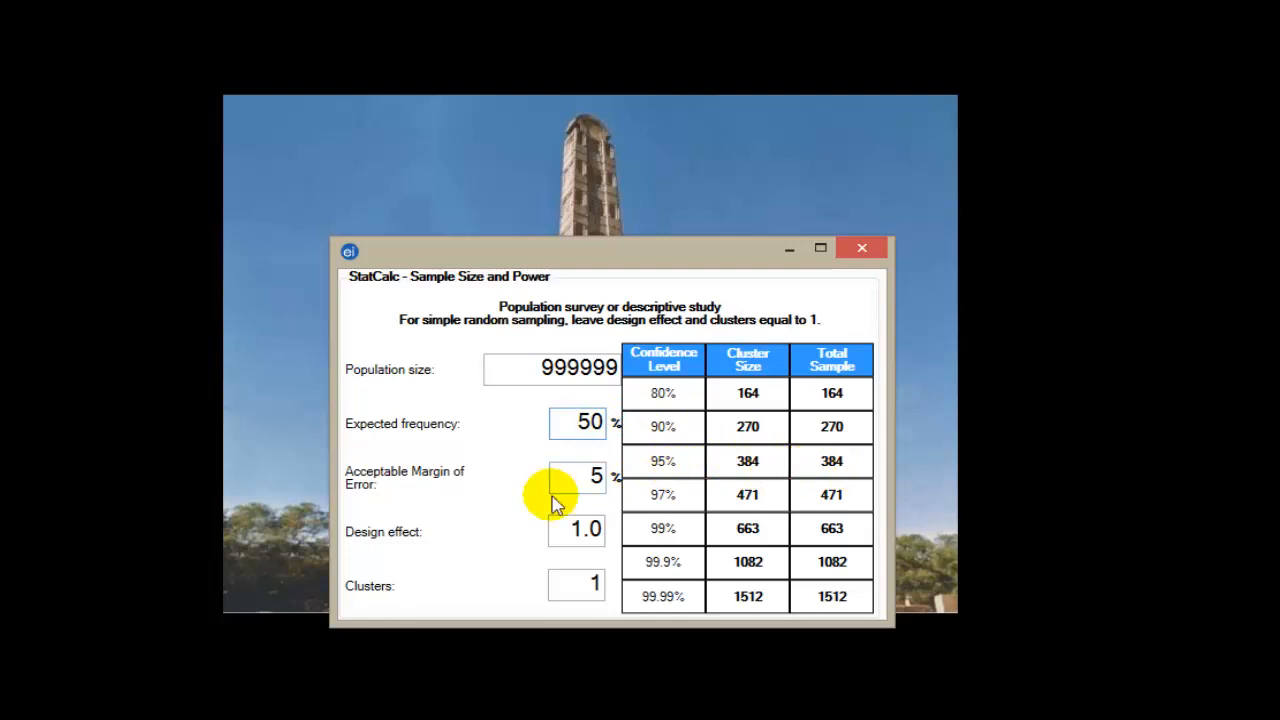
Try expected frequency 40%, then set it to 60%, giving 369 at 95%
left_click(588, 475)
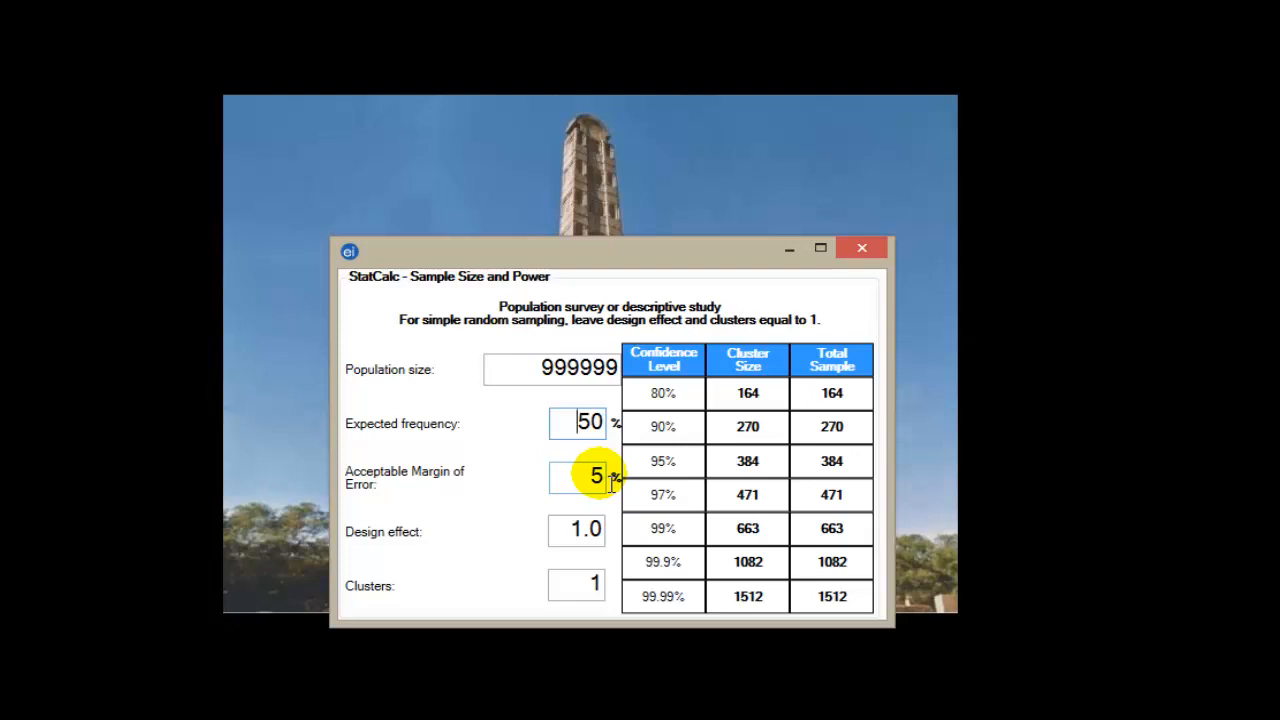
left_click(577, 476)
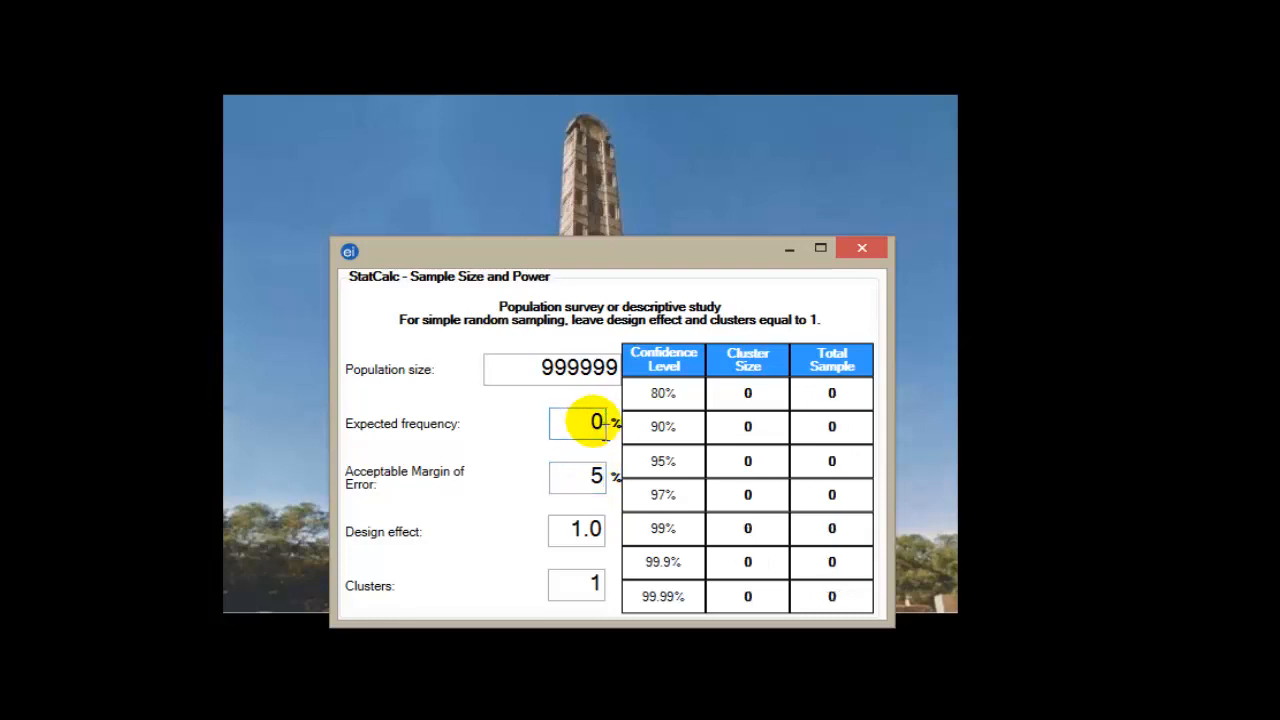
type("40")
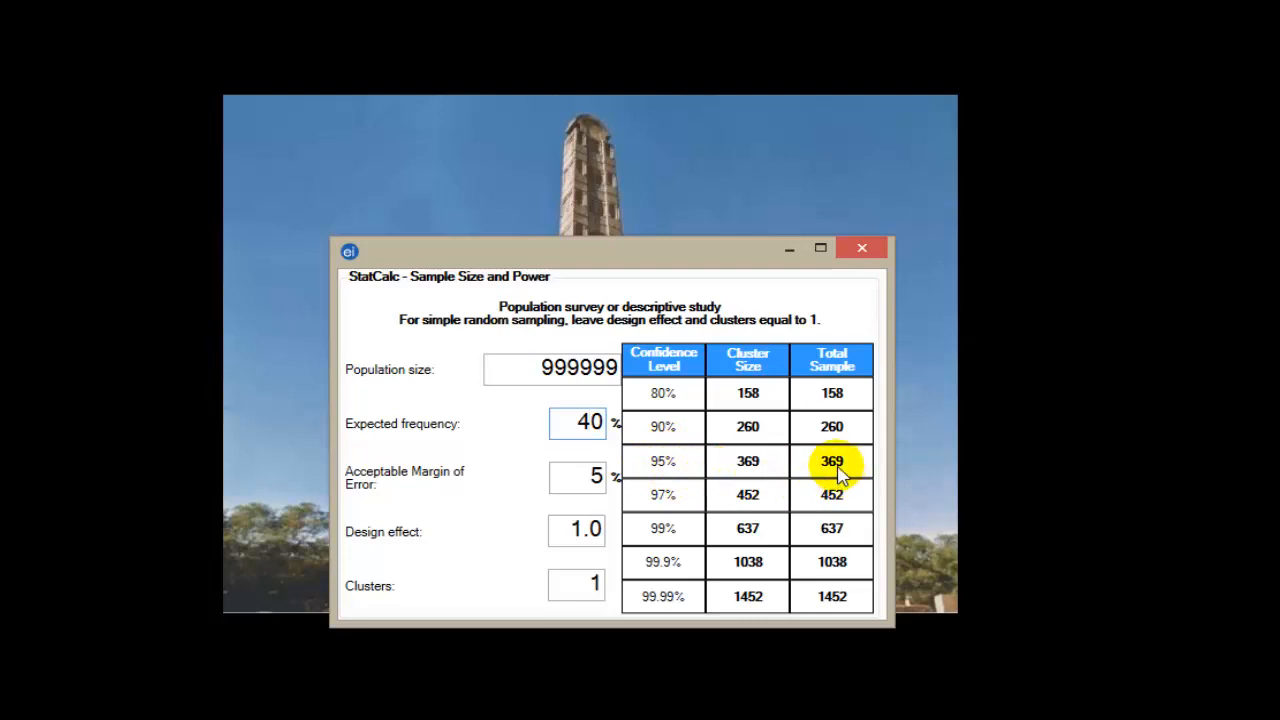
left_click(590, 422)
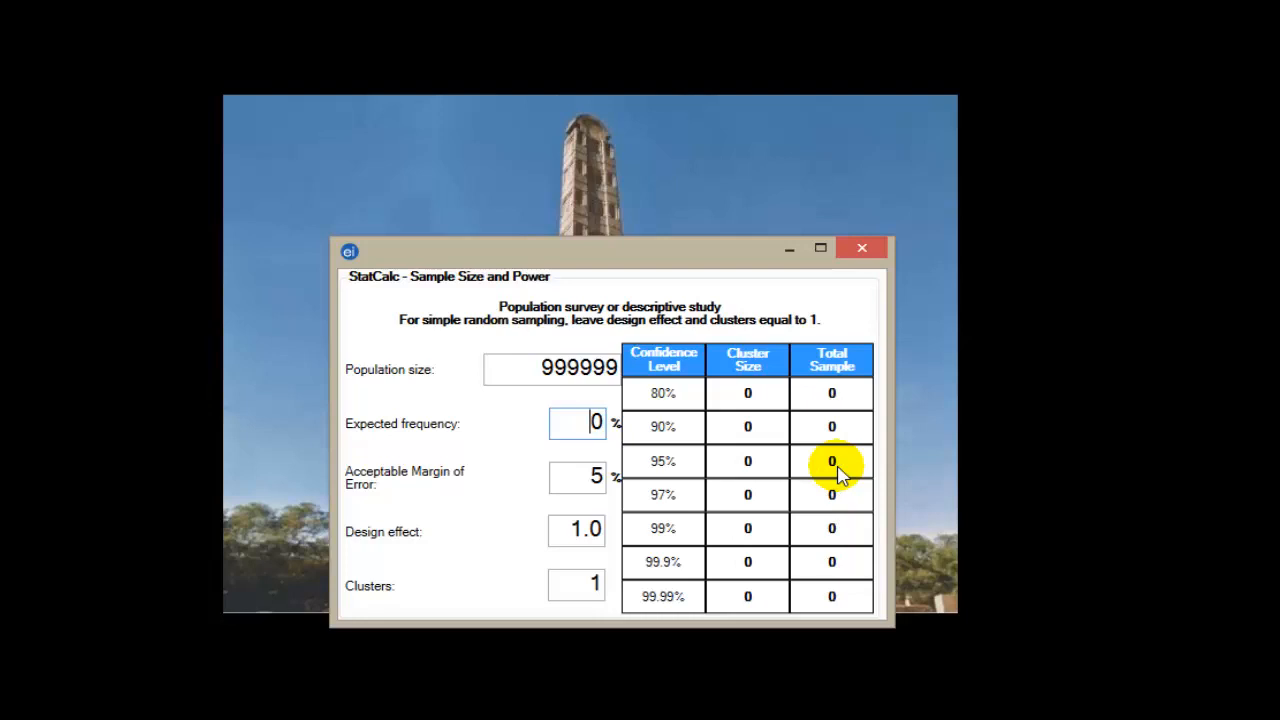
type("60")
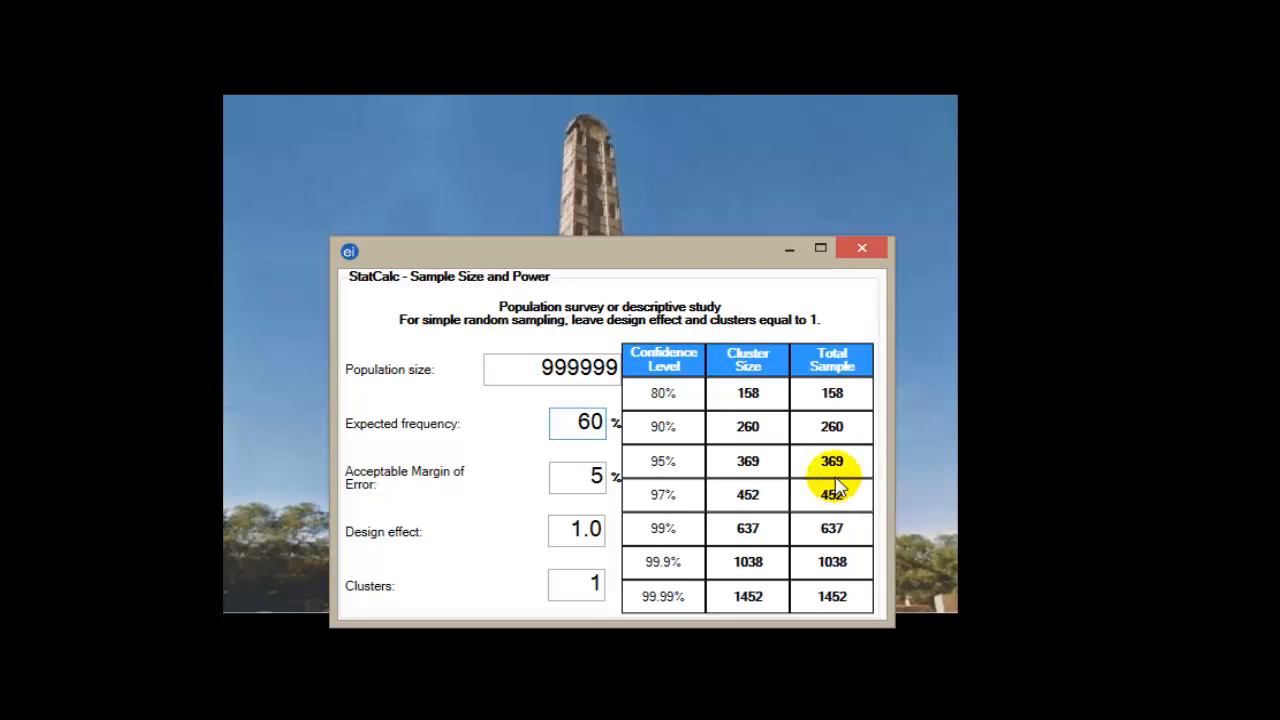
mouse_move(863, 475)
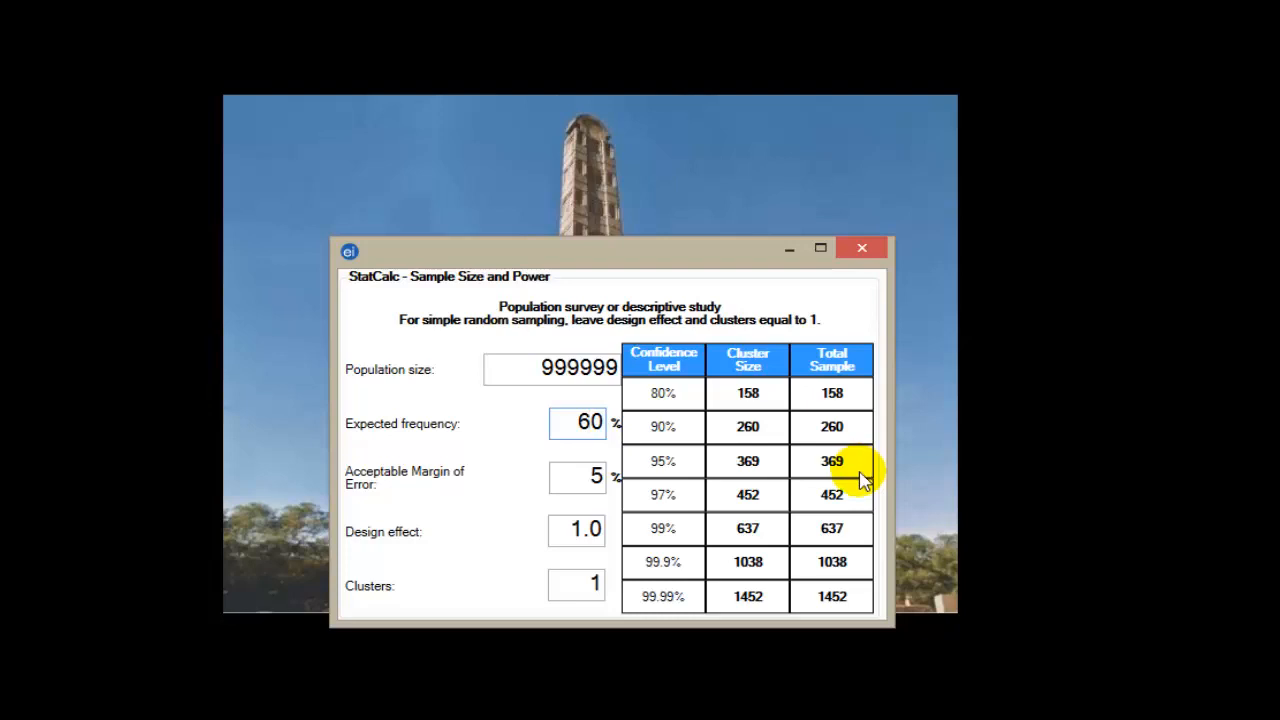
left_click(577, 476)
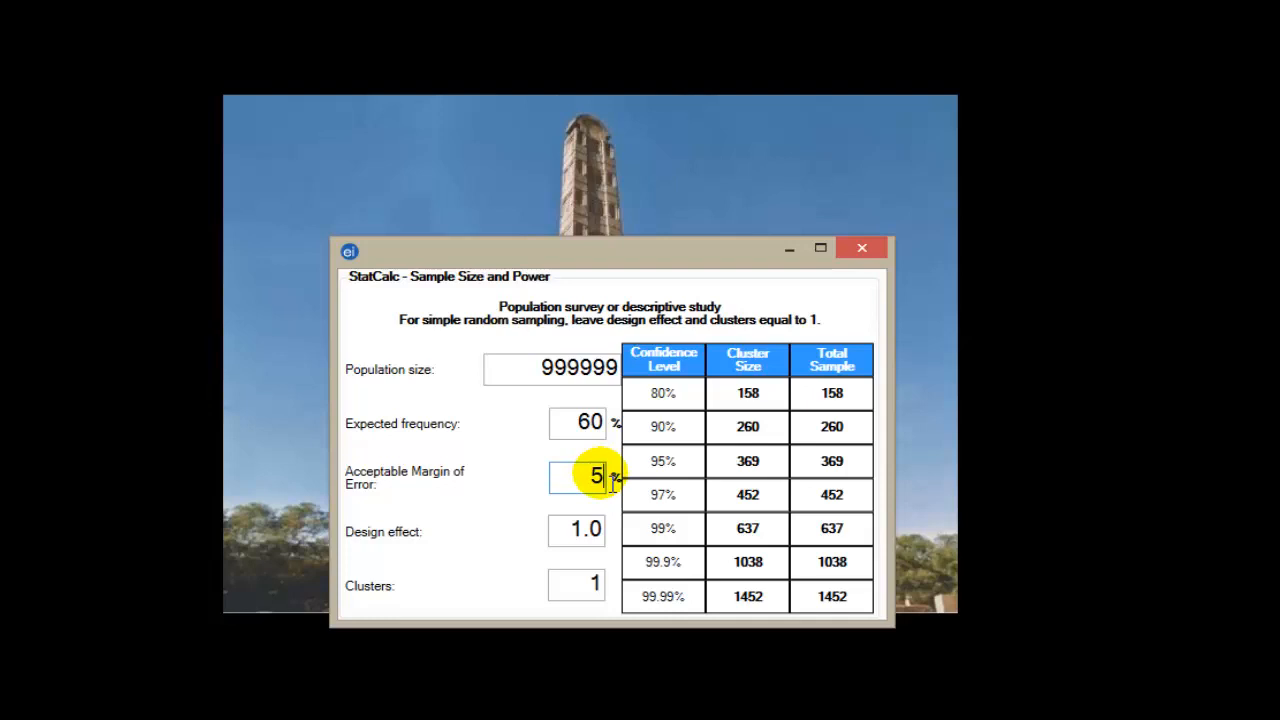
Set margin of error to 3% (1023 at 95%), then back to 5% (369)
key("Backspace")
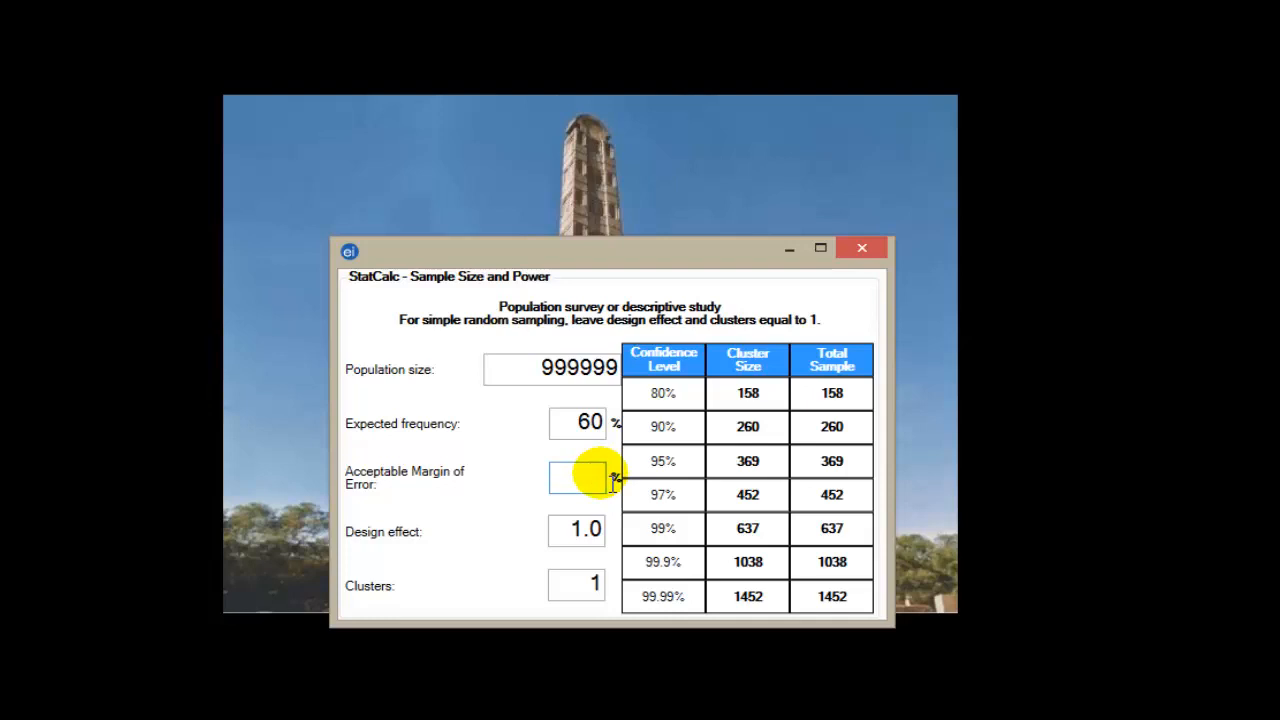
left_click(585, 478)
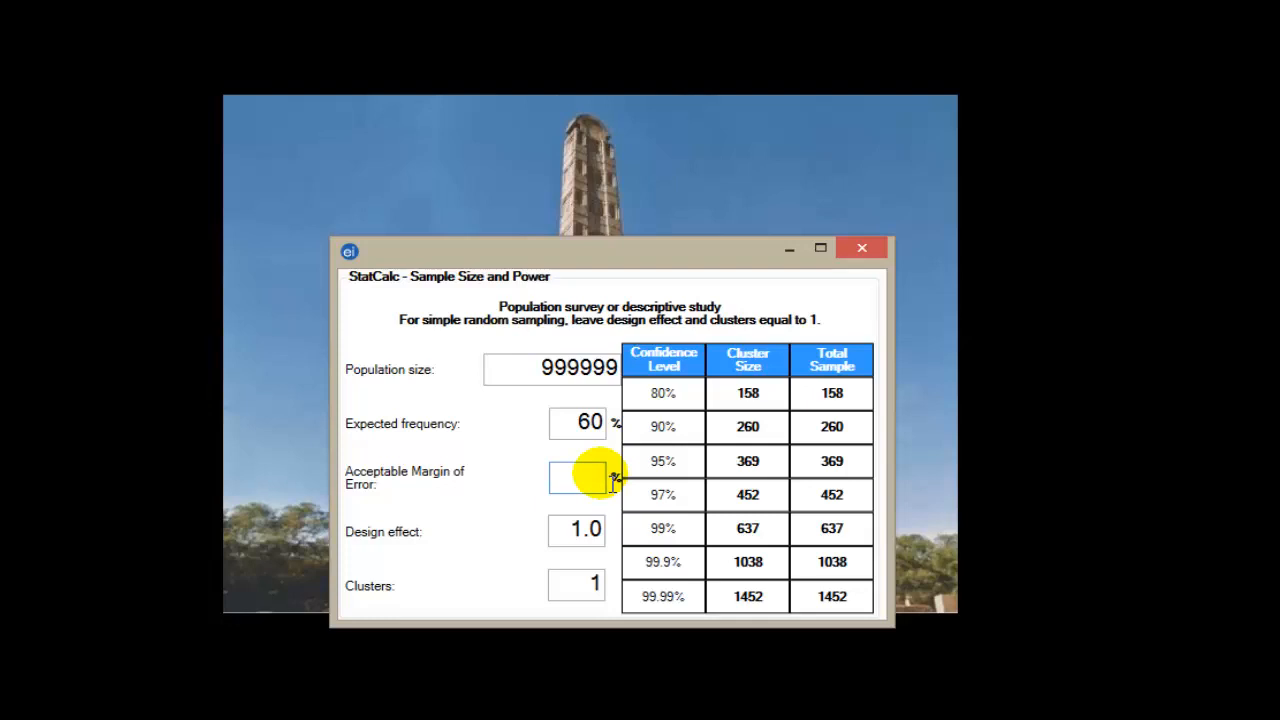
type("3")
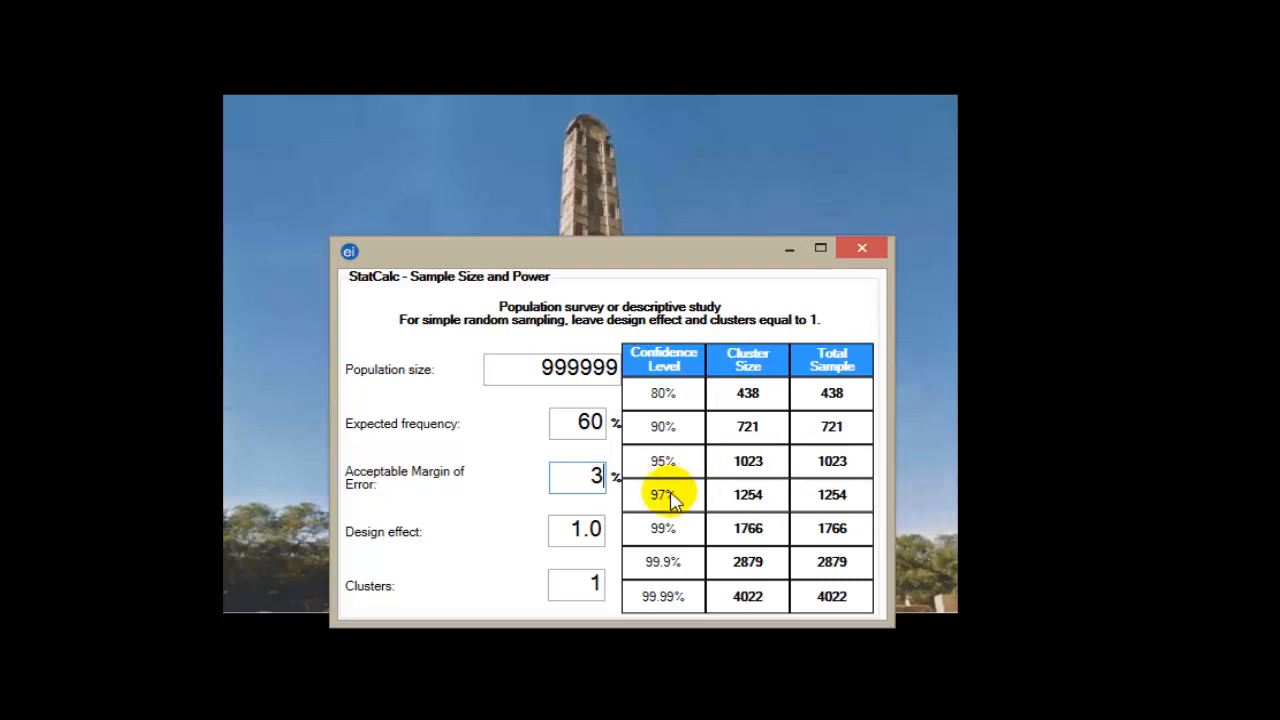
mouse_move(800, 470)
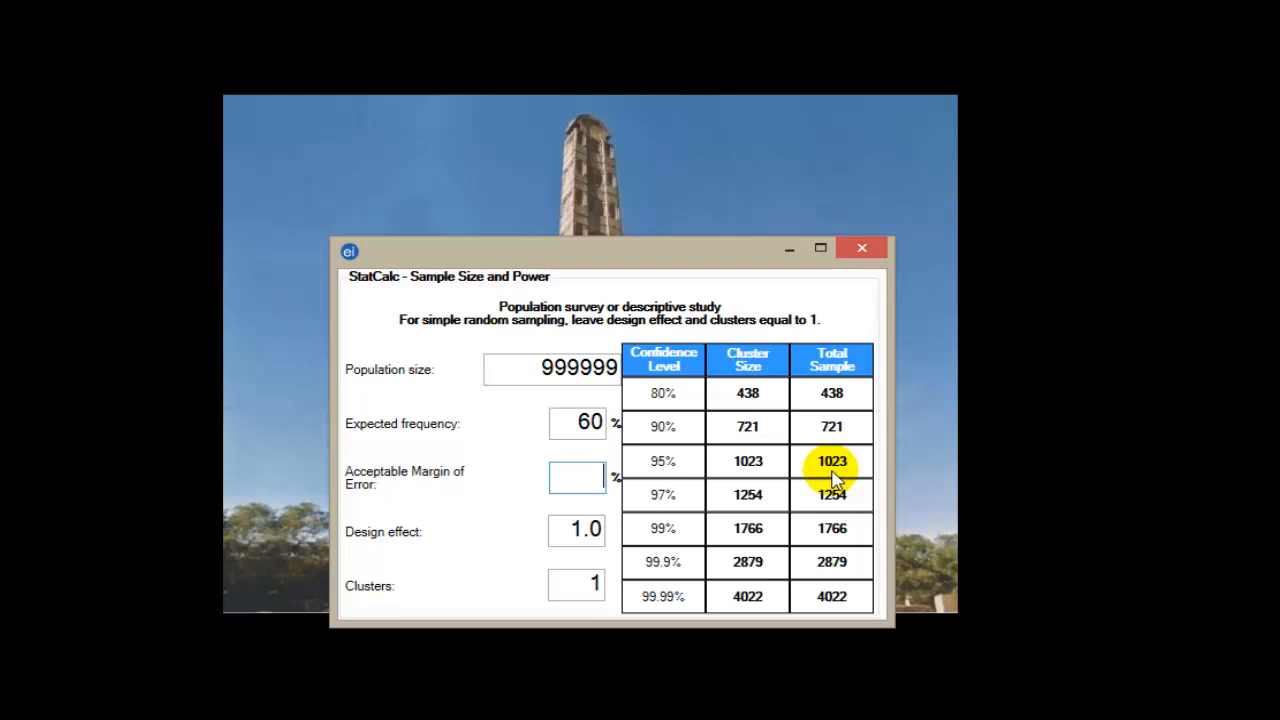
type("5")
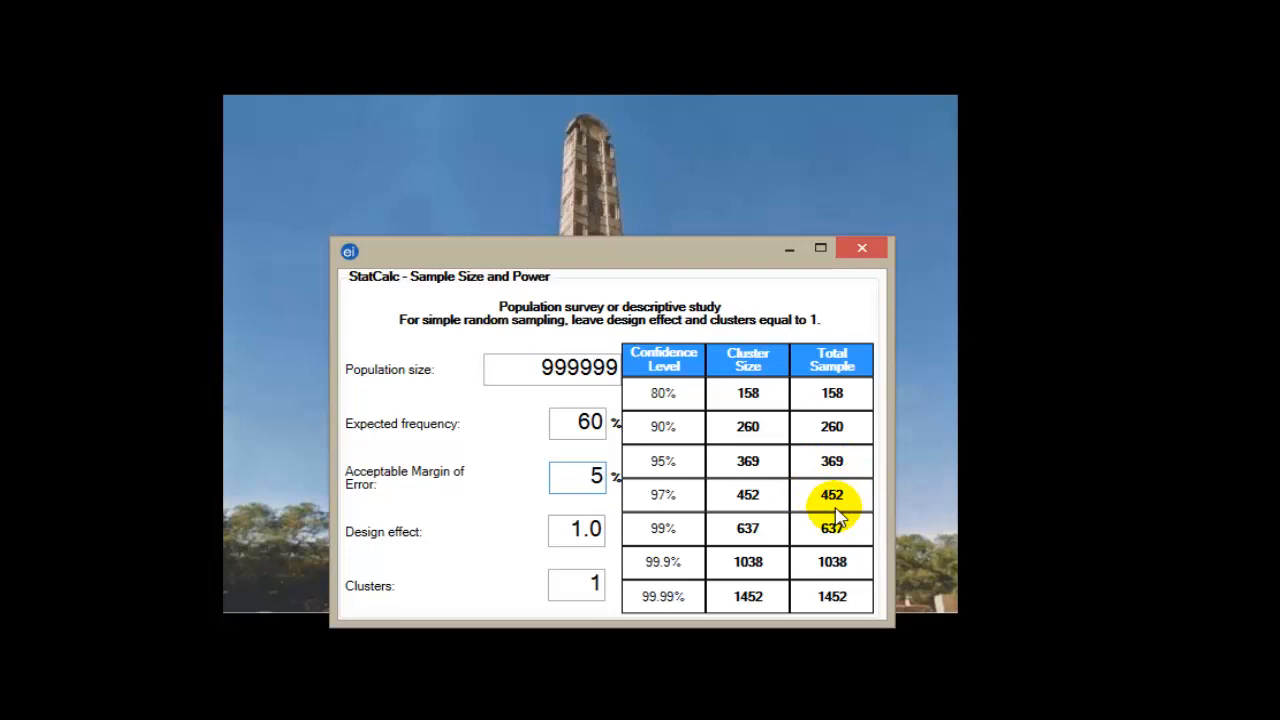
left_click(585, 422)
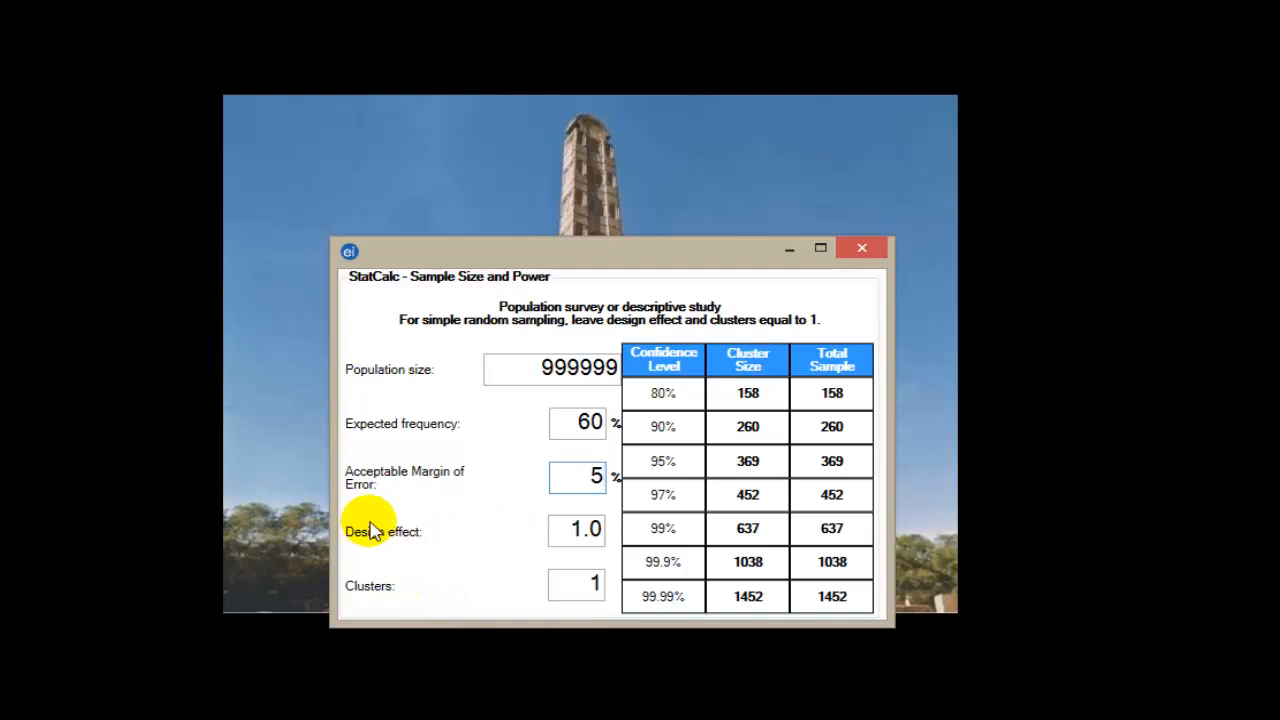
mouse_move(405, 532)
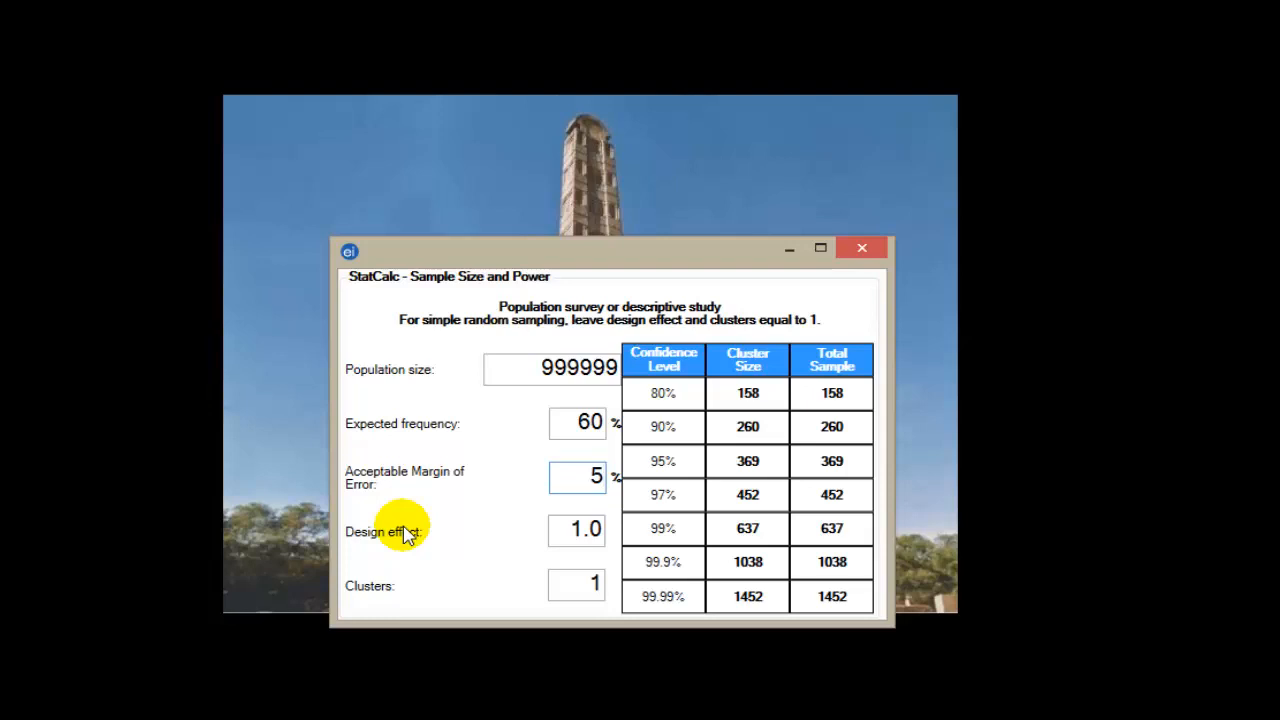
Clear the design effect, try 1.5, then settle on 2 for a 738 total at 95%
left_click(578, 475)
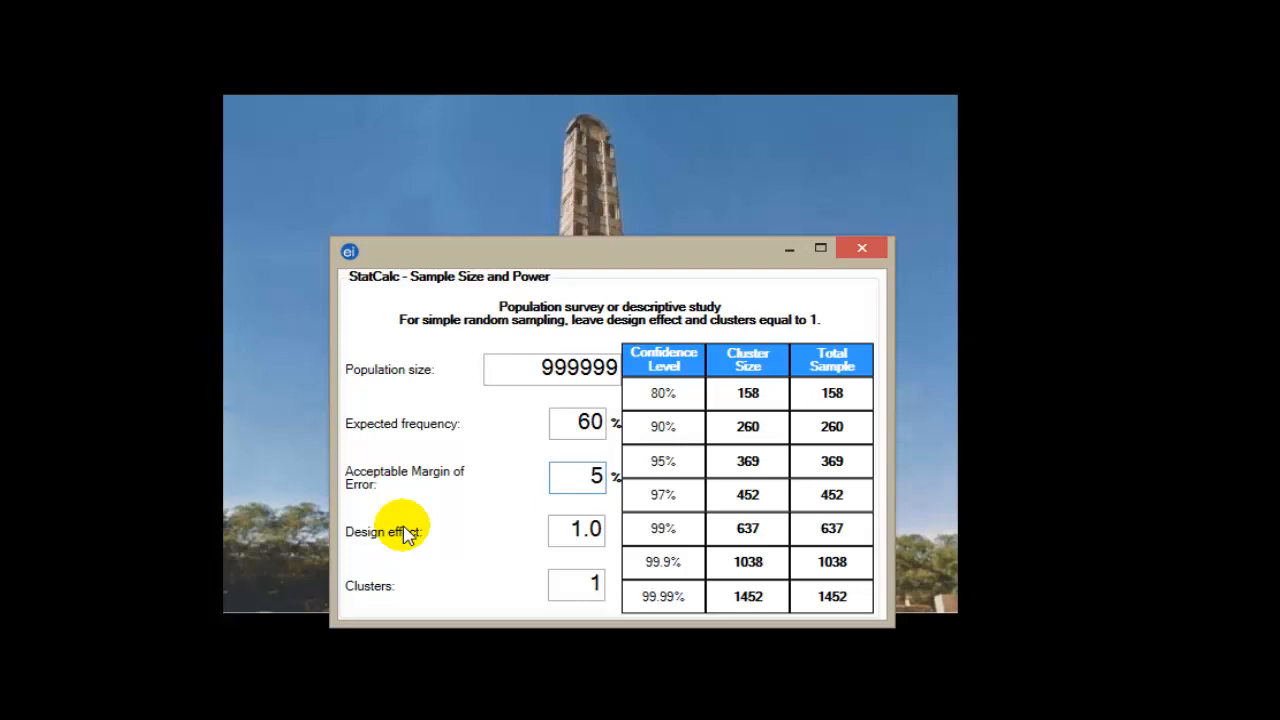
left_click(577, 475)
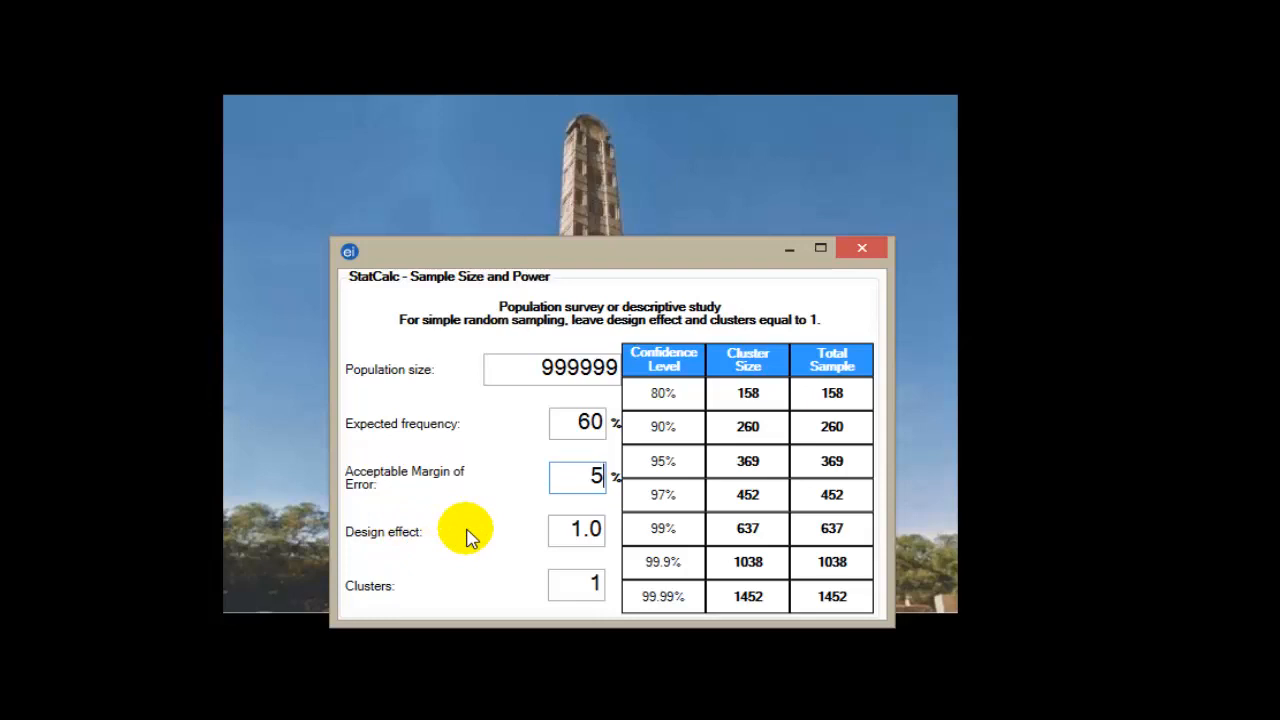
left_click(585, 529)
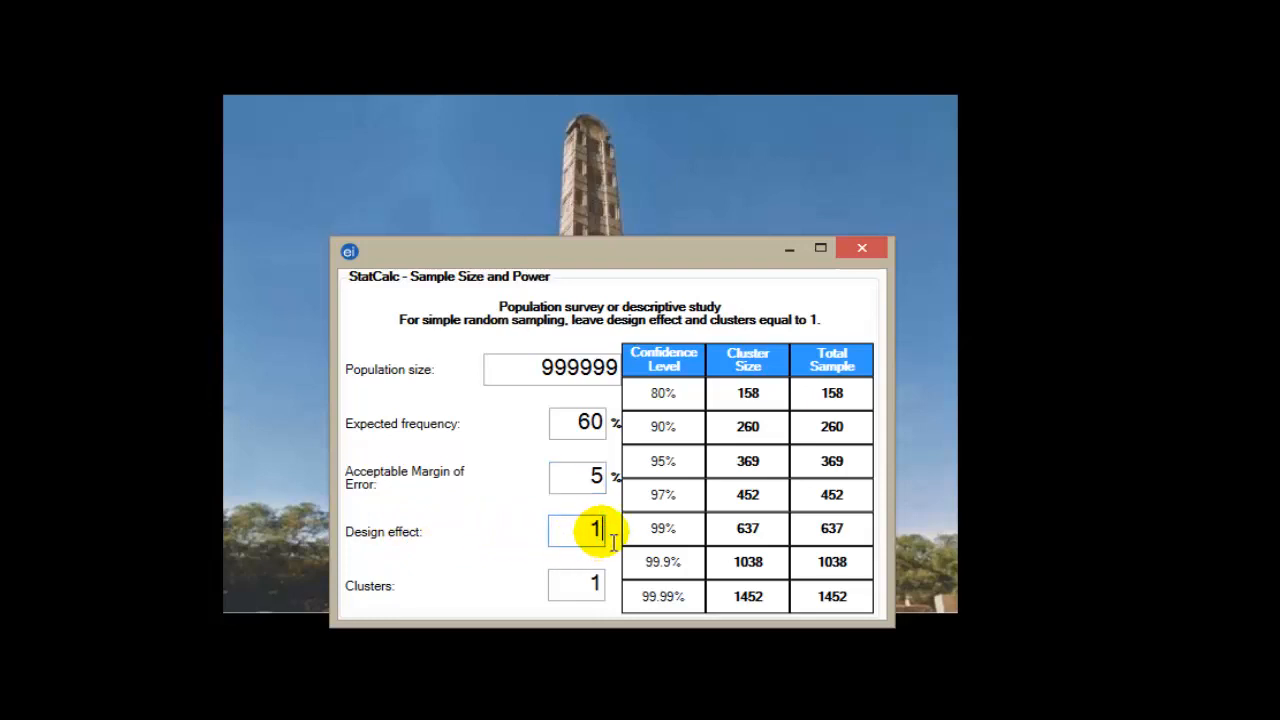
key("Backspace")
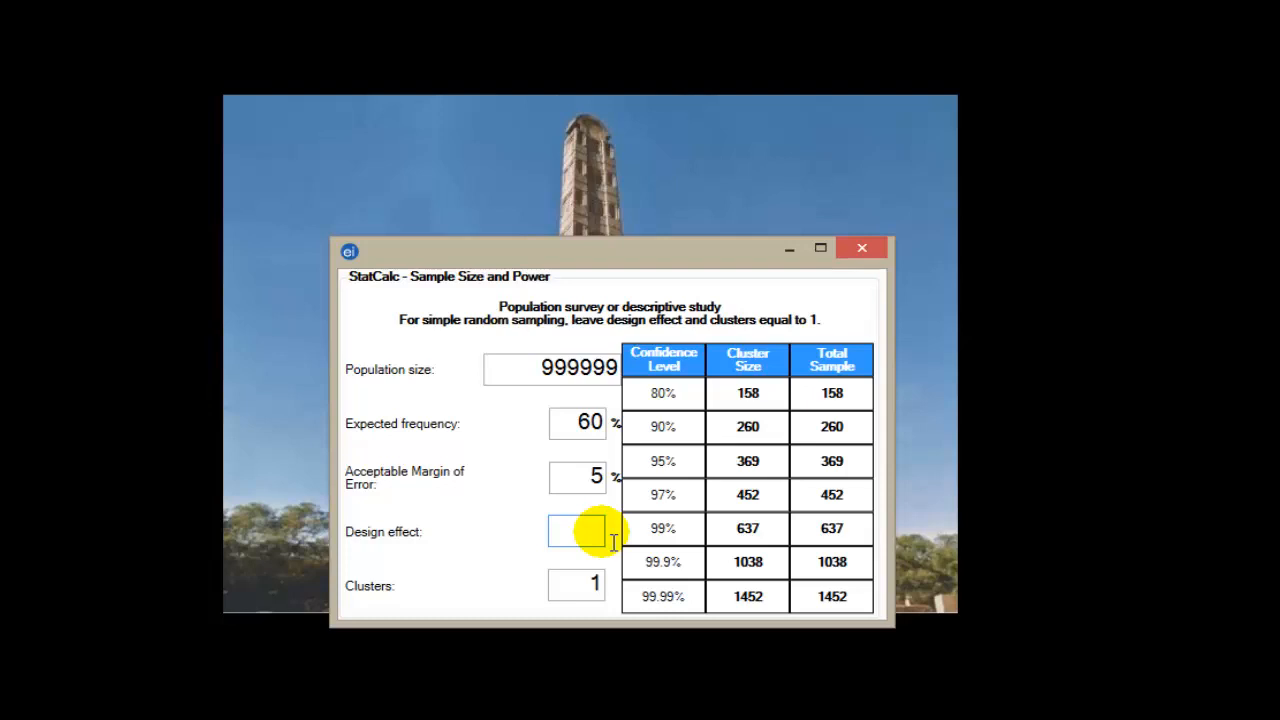
type("1.5")
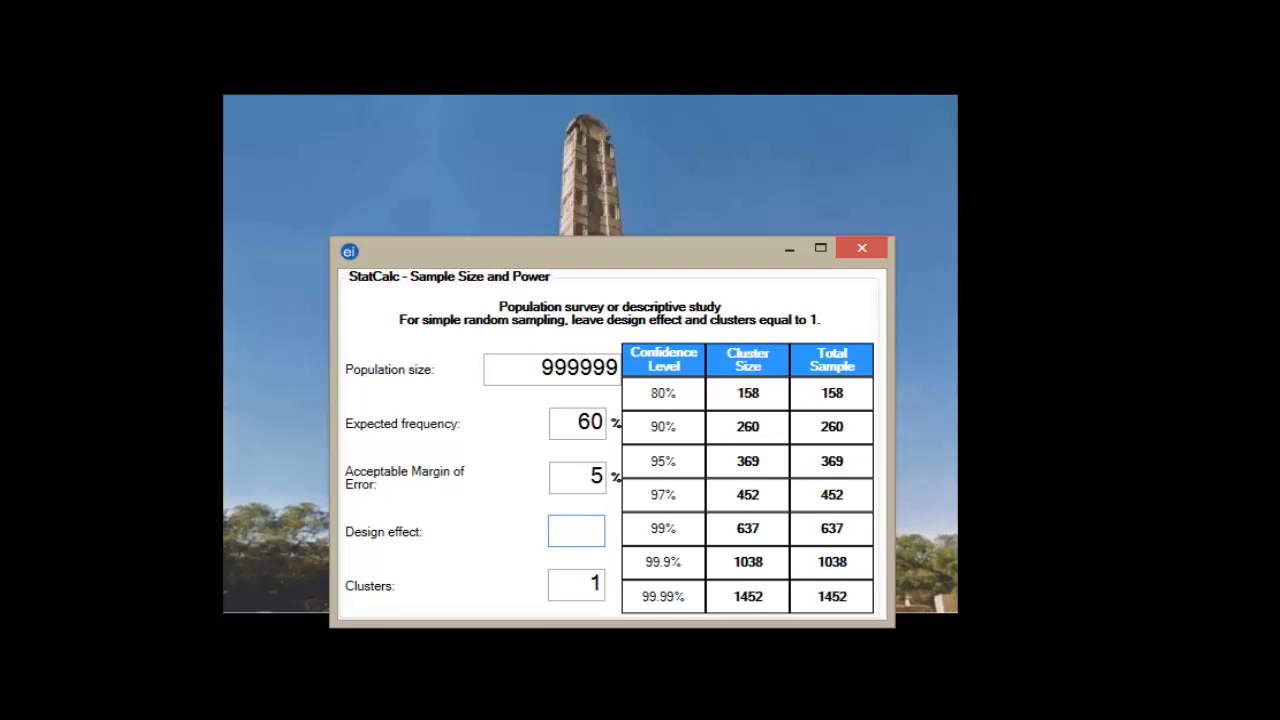
type("2")
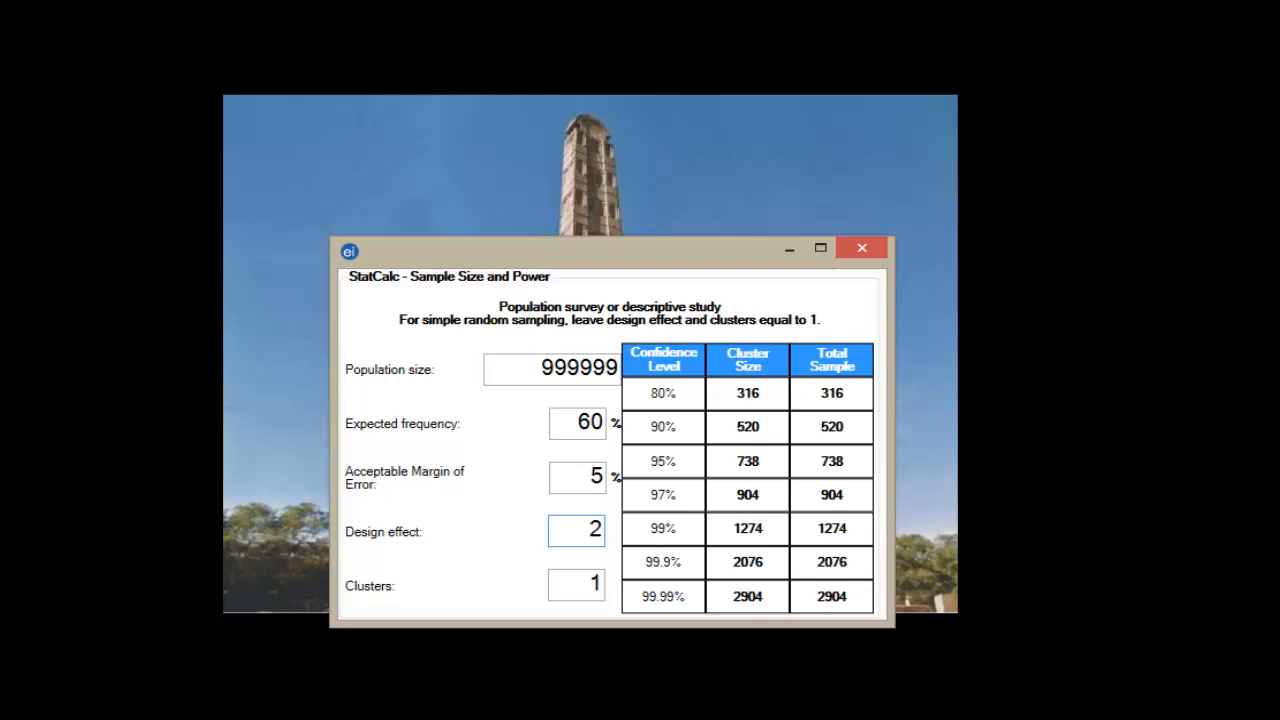
key("backspace")
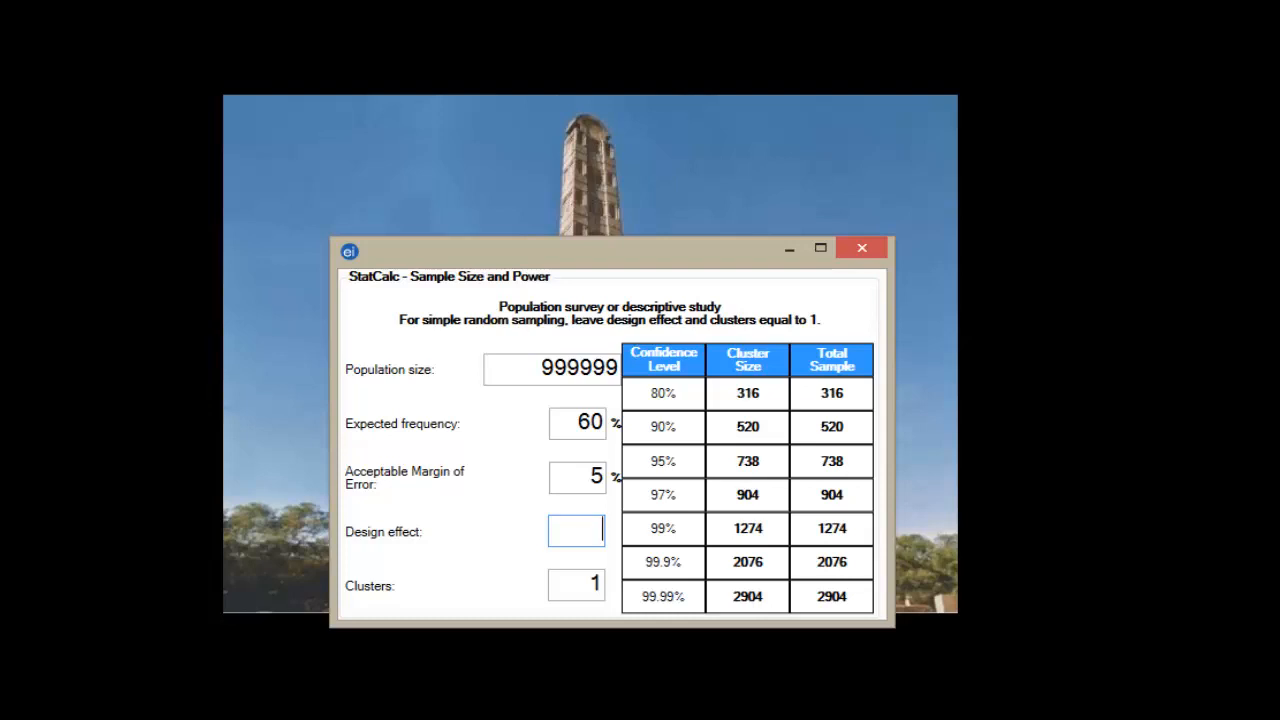
type("1")
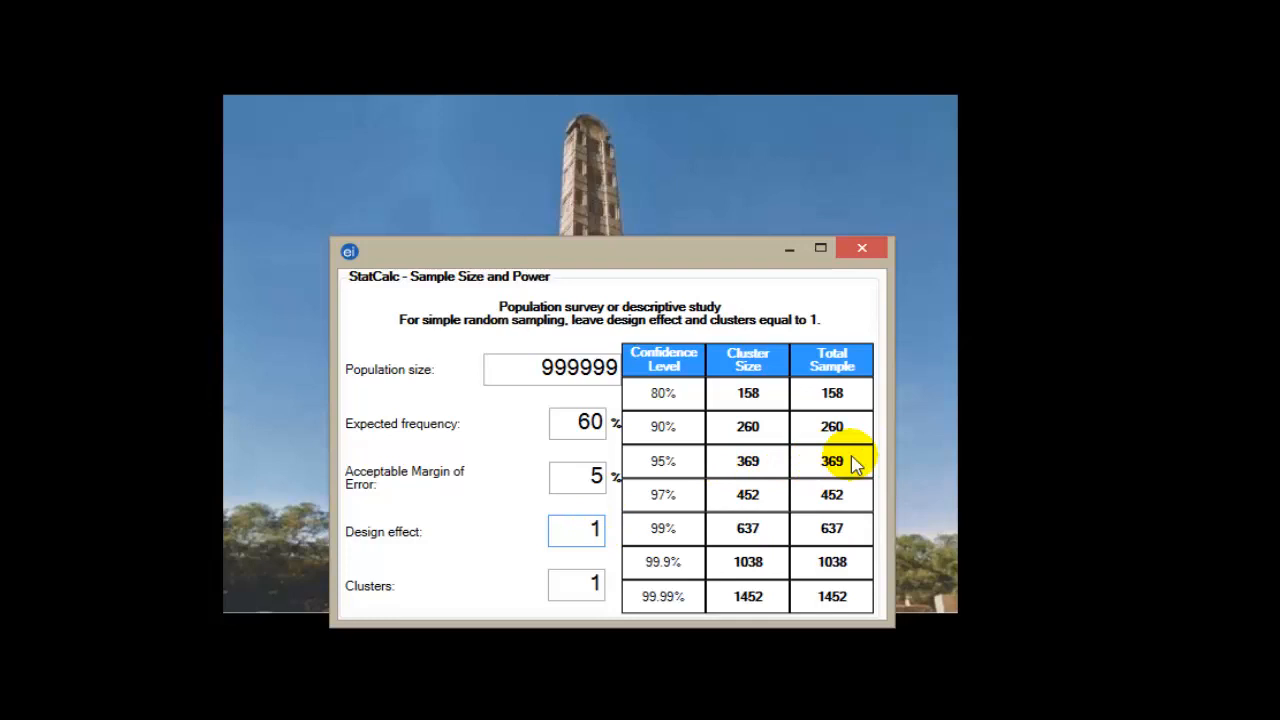
mouse_move(828, 485)
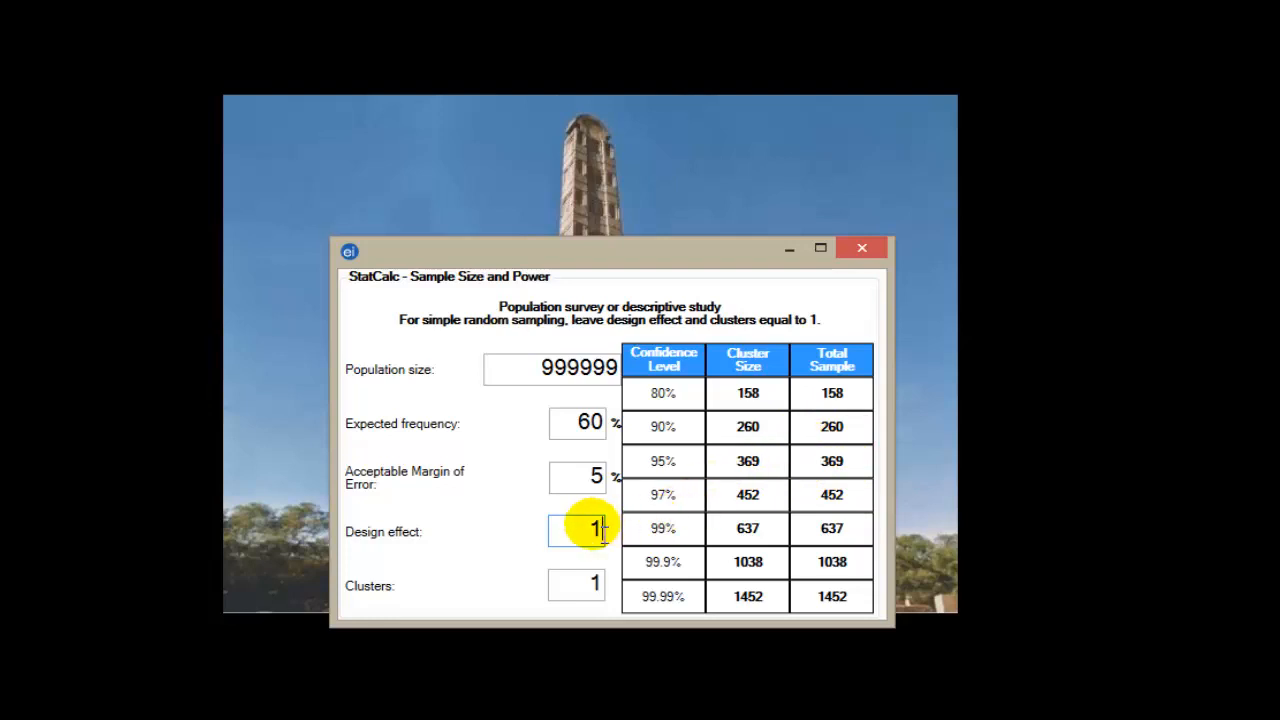
type("2")
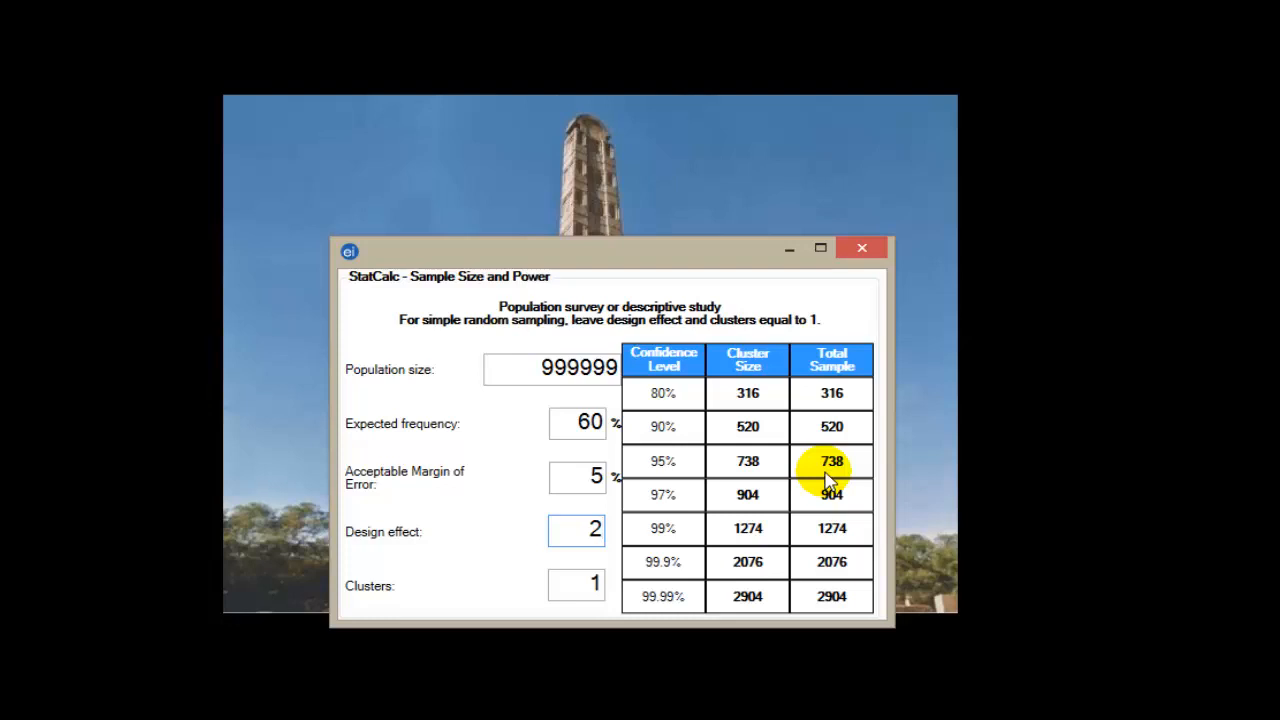
mouse_move(642, 588)
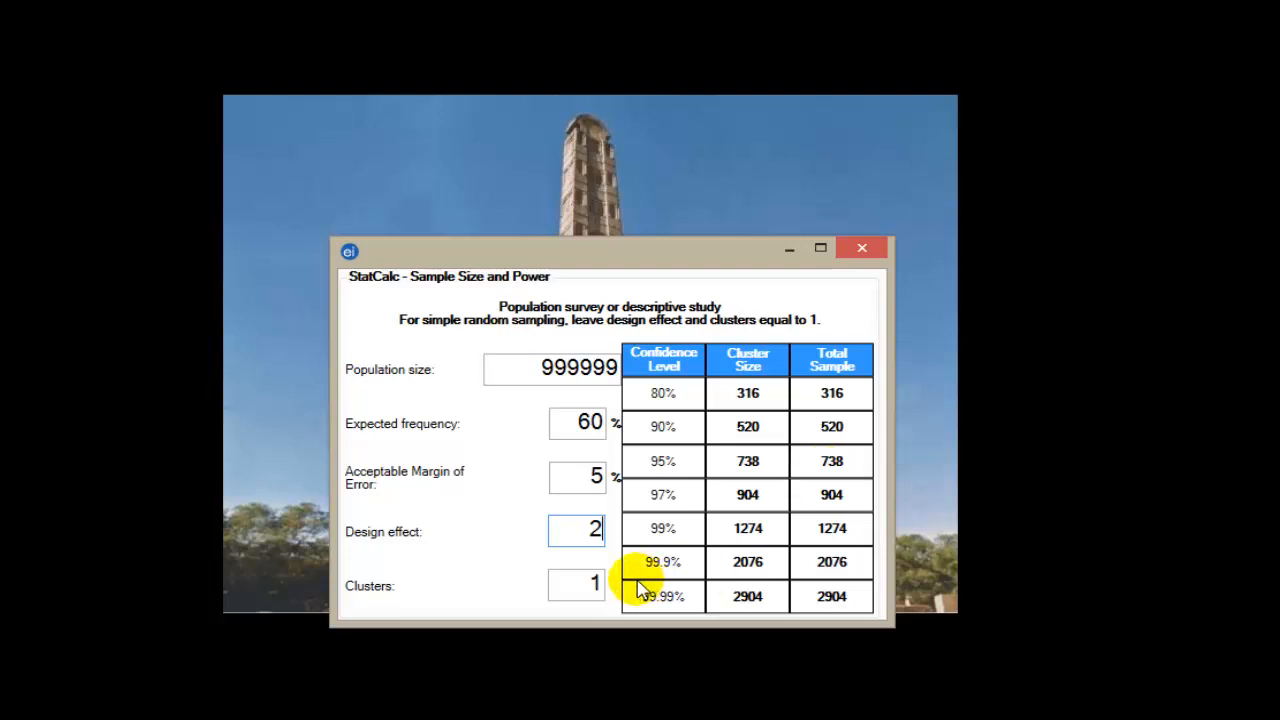
left_click(577, 584)
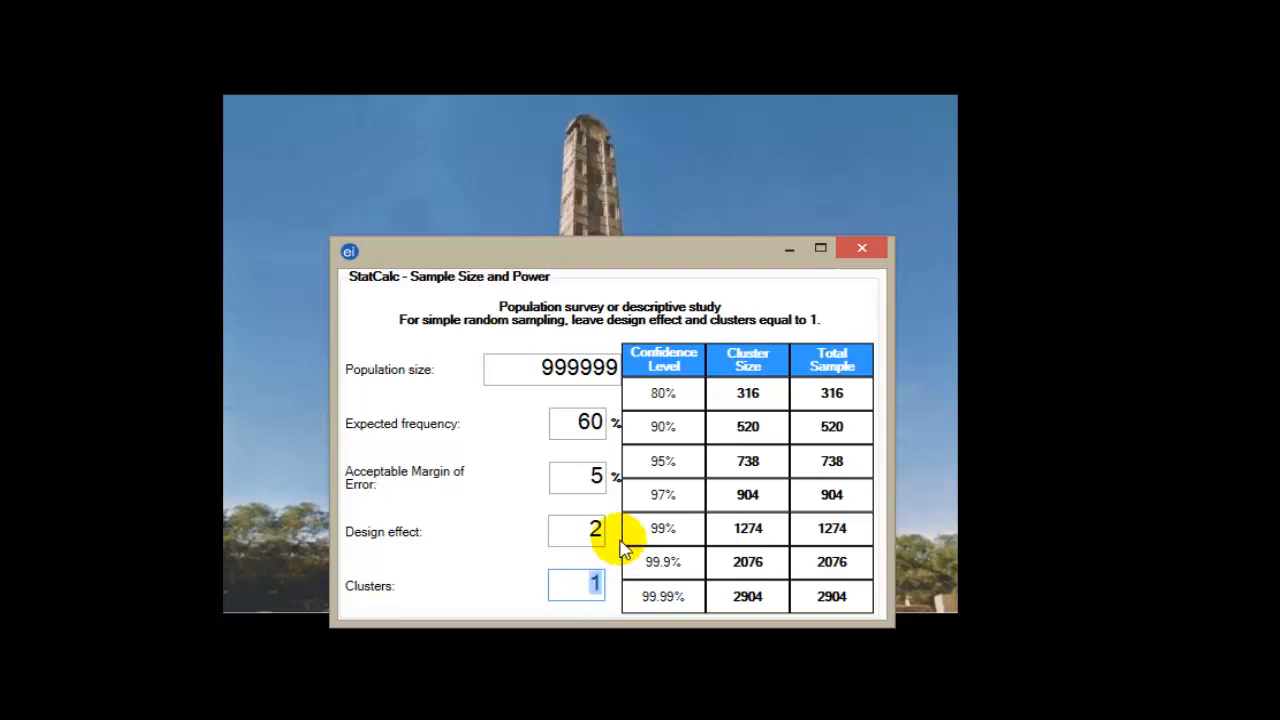
mouse_move(765, 275)
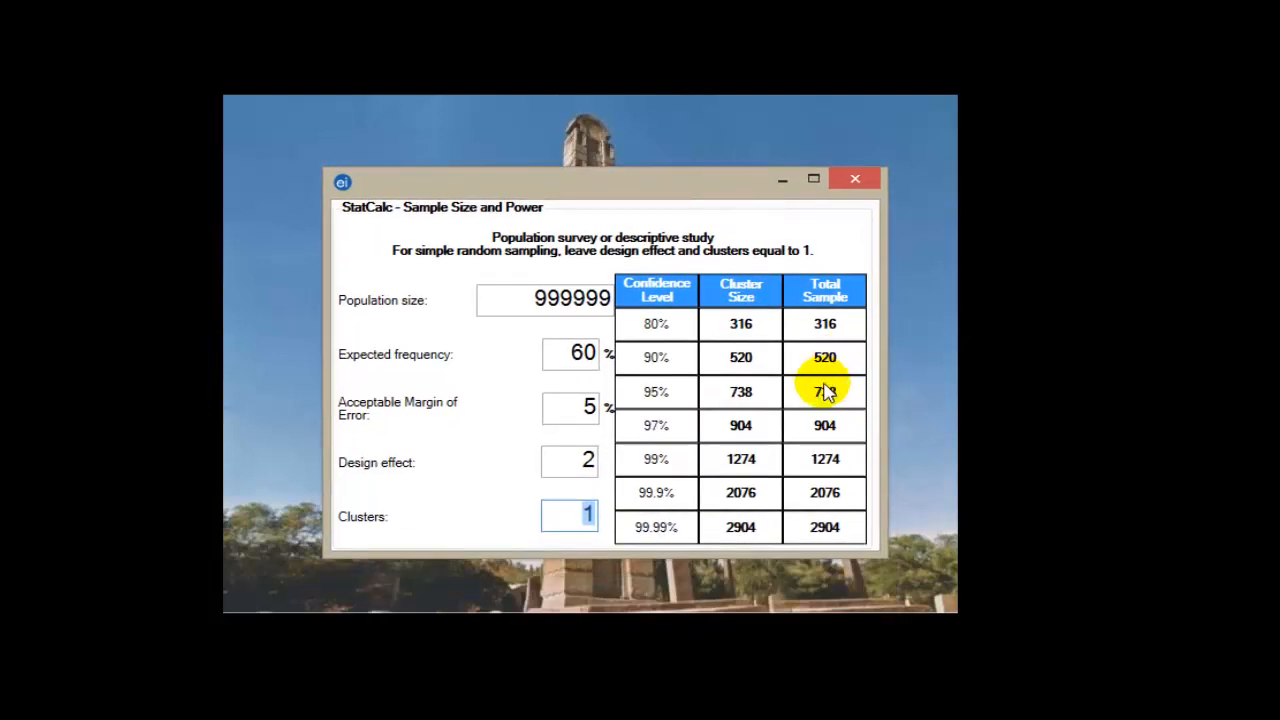
mouse_move(830, 410)
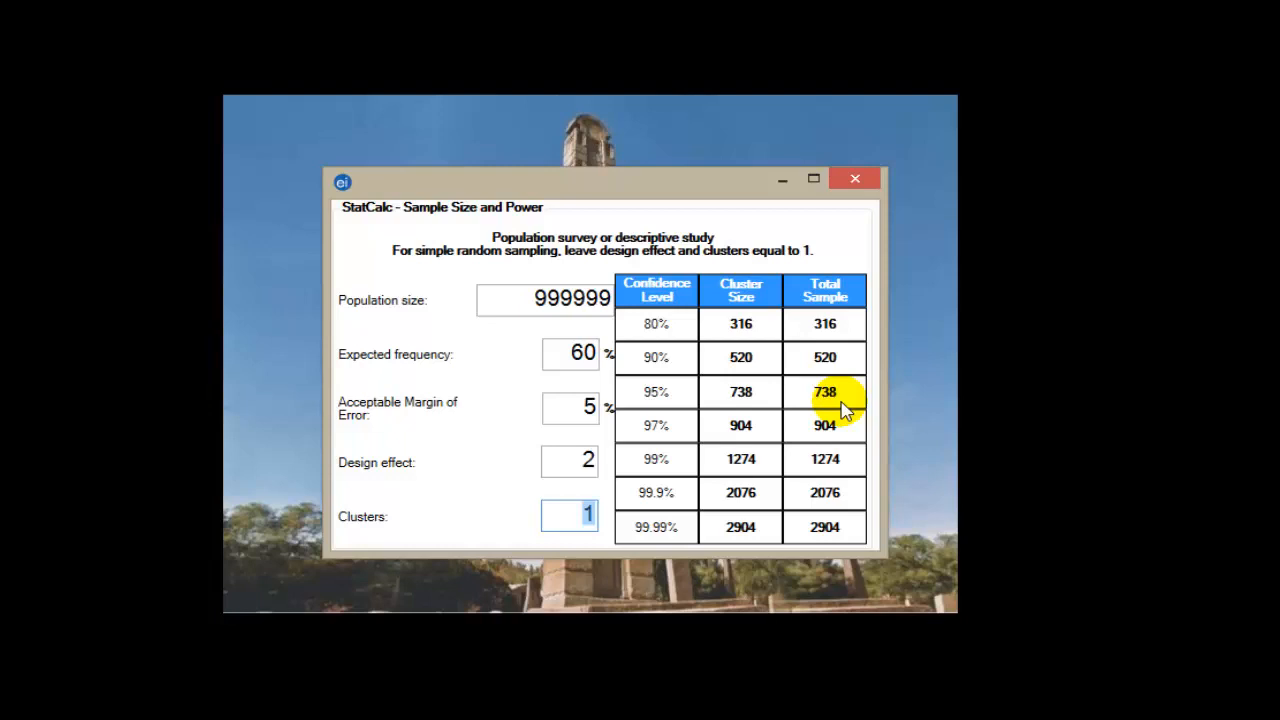
mouse_move(824, 424)
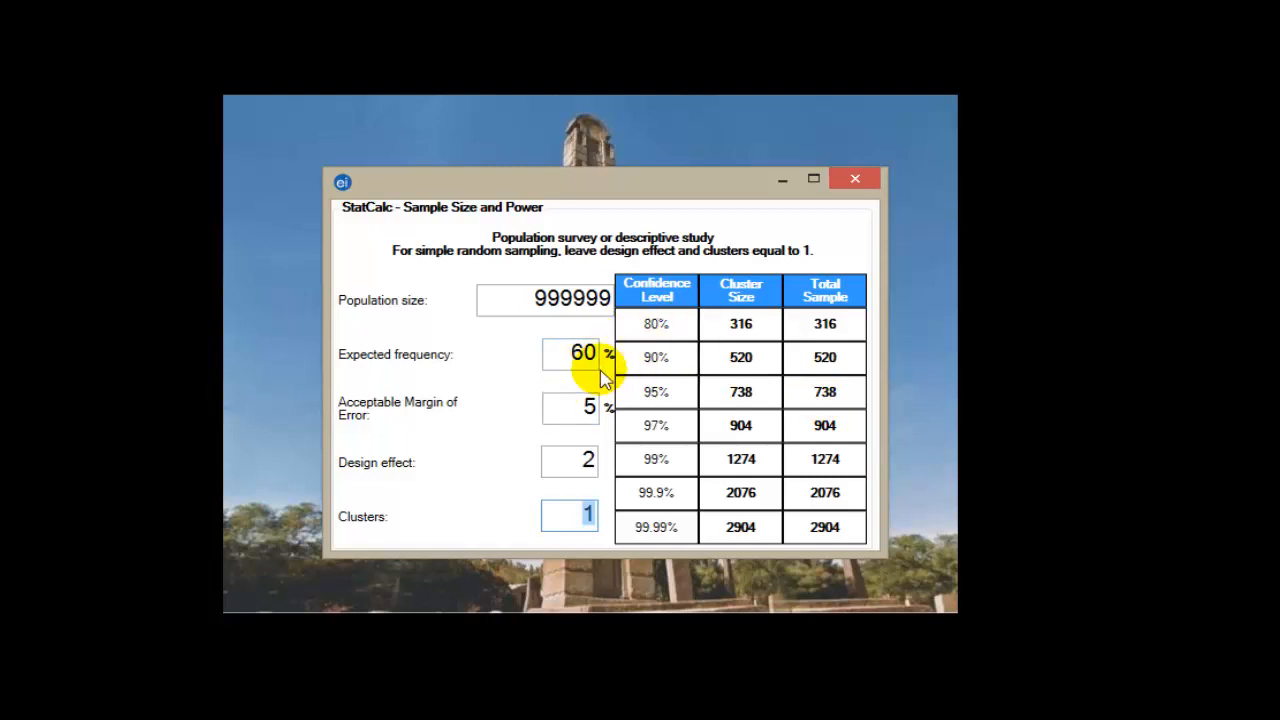
mouse_move(618, 390)
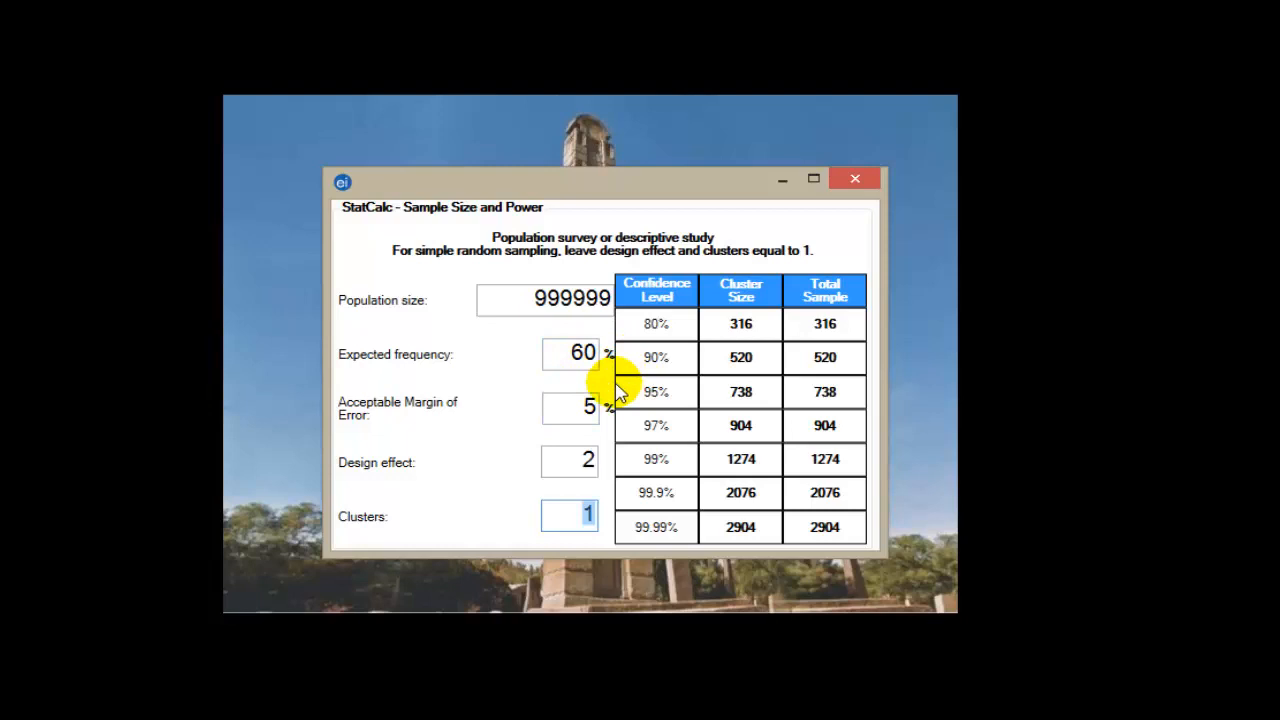
mouse_move(760, 395)
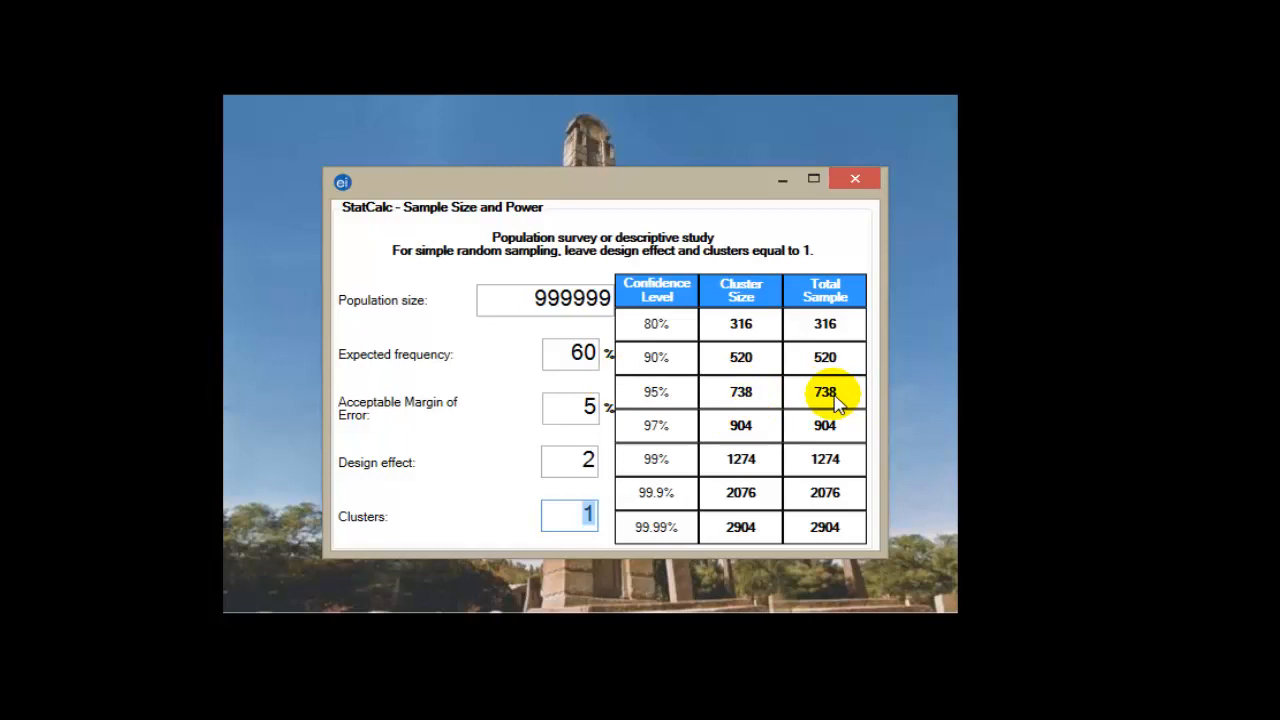
mouse_move(675, 570)
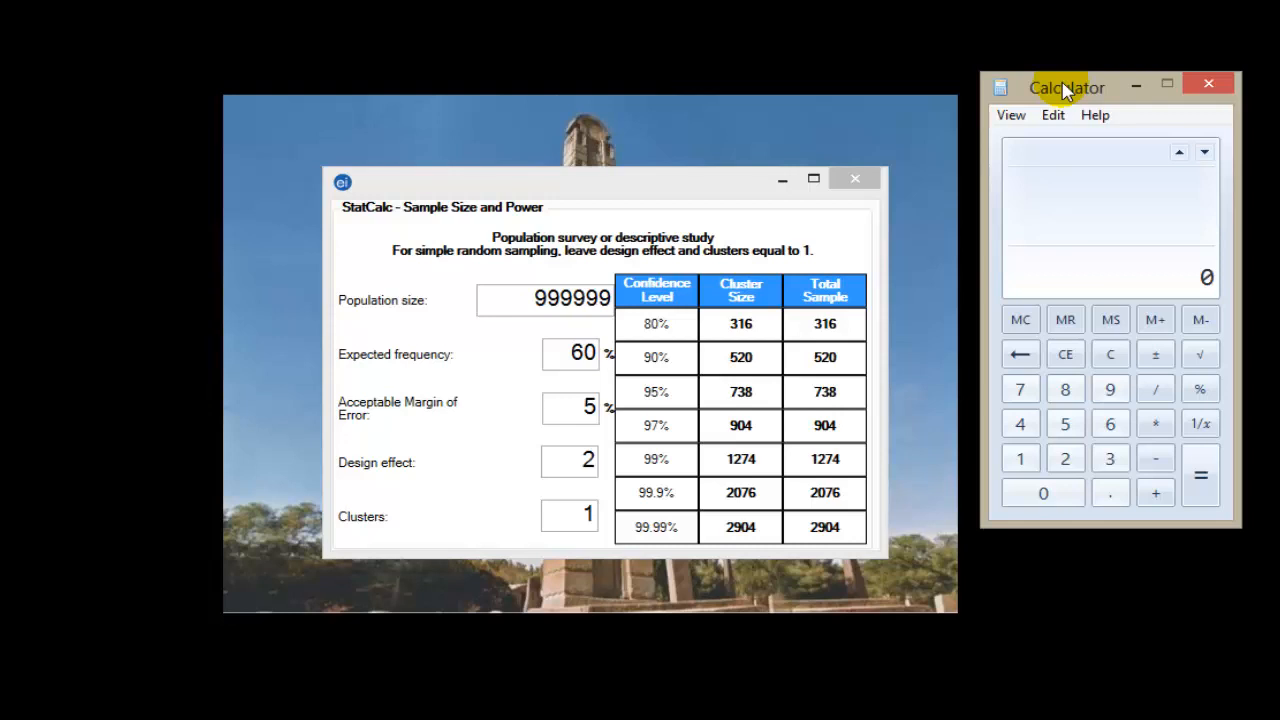
mouse_move(1113, 300)
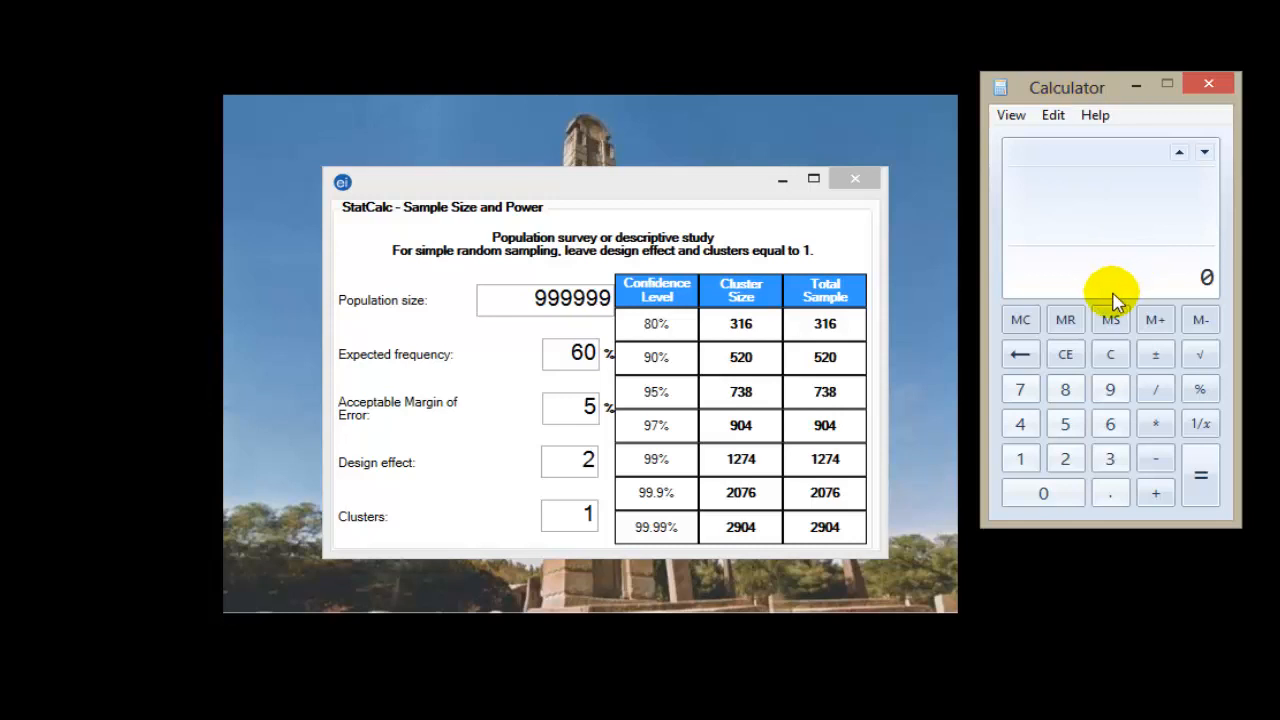
mouse_move(883, 333)
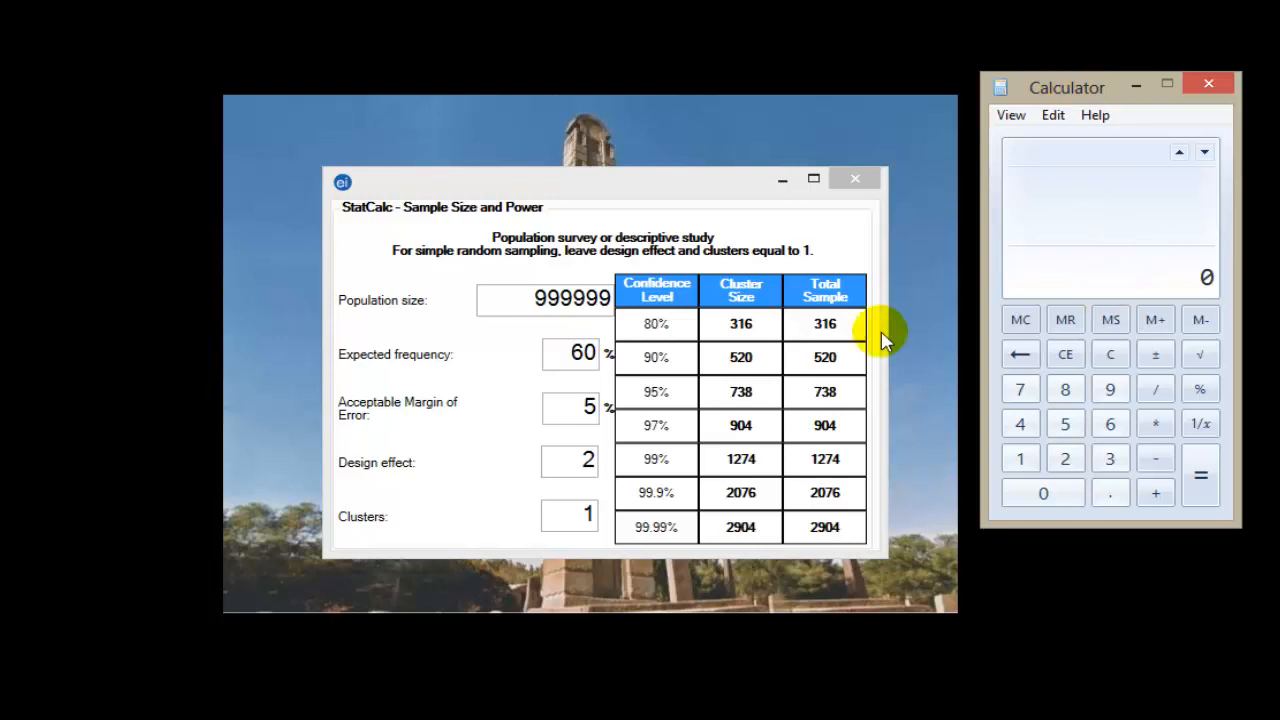
mouse_move(863, 398)
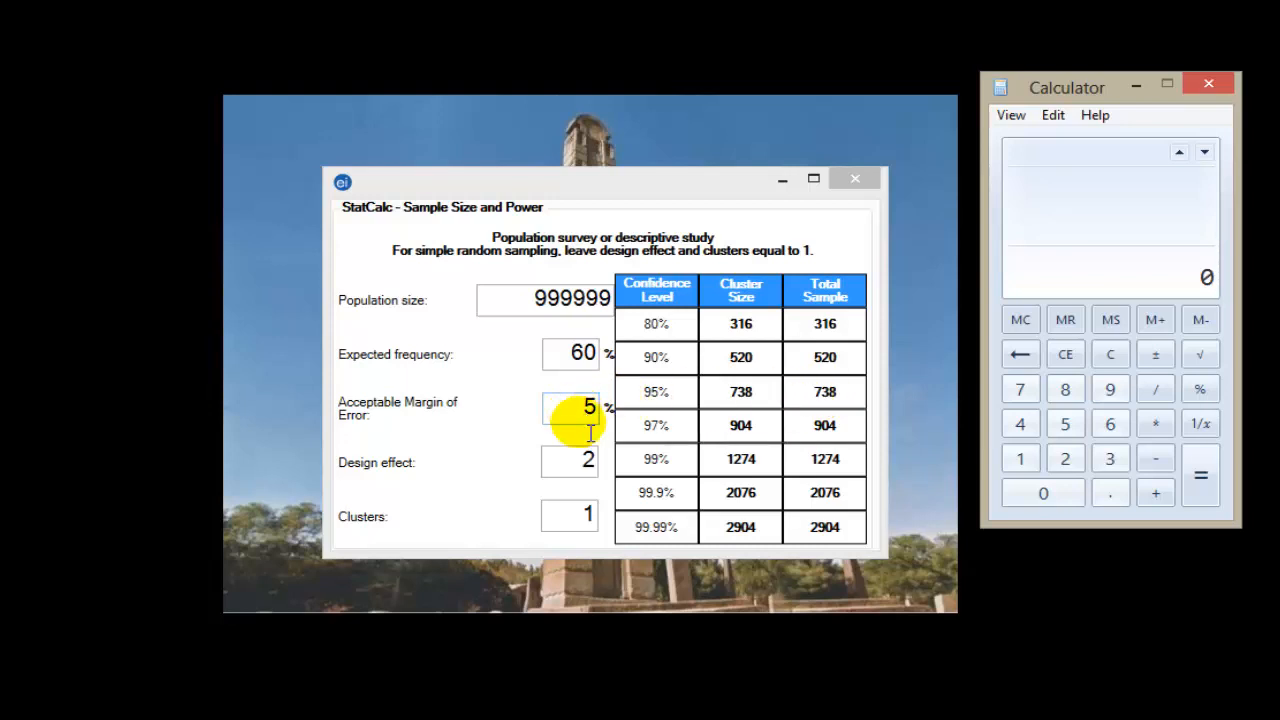
mouse_move(810, 390)
type("738")
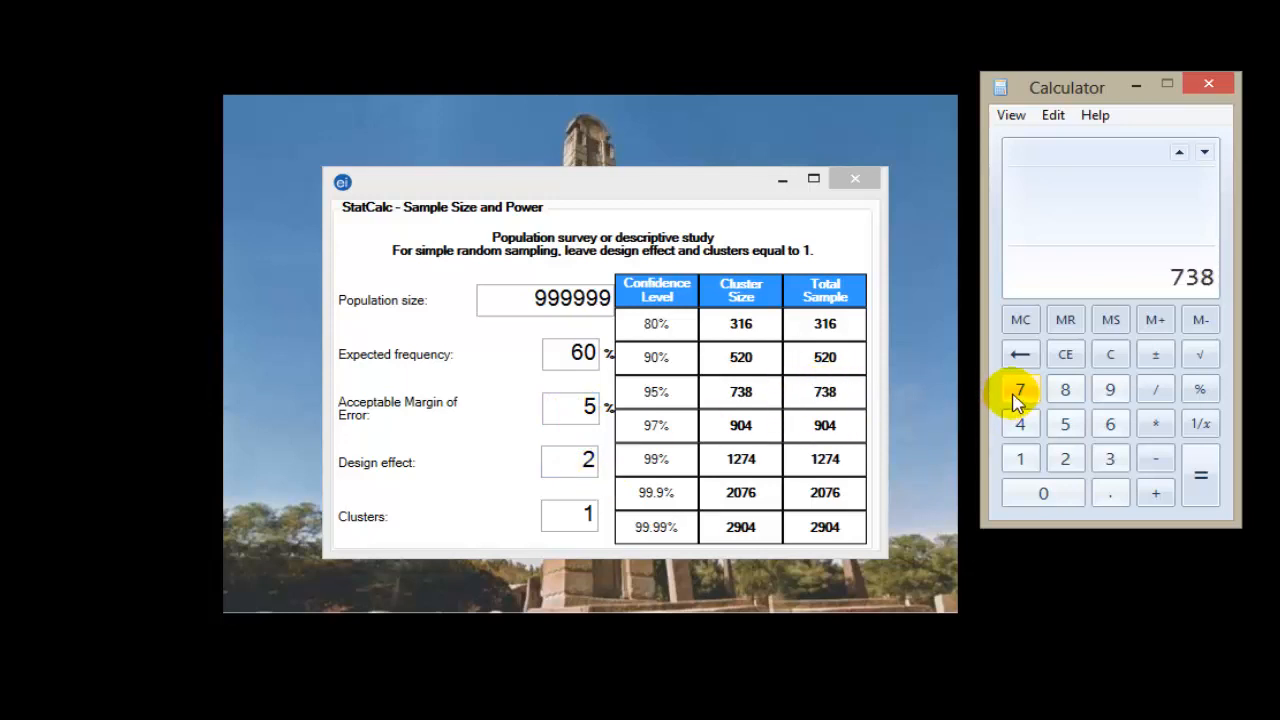
Compute 738 × 0.1 and add 738 to reach 812
left_click(1155, 423)
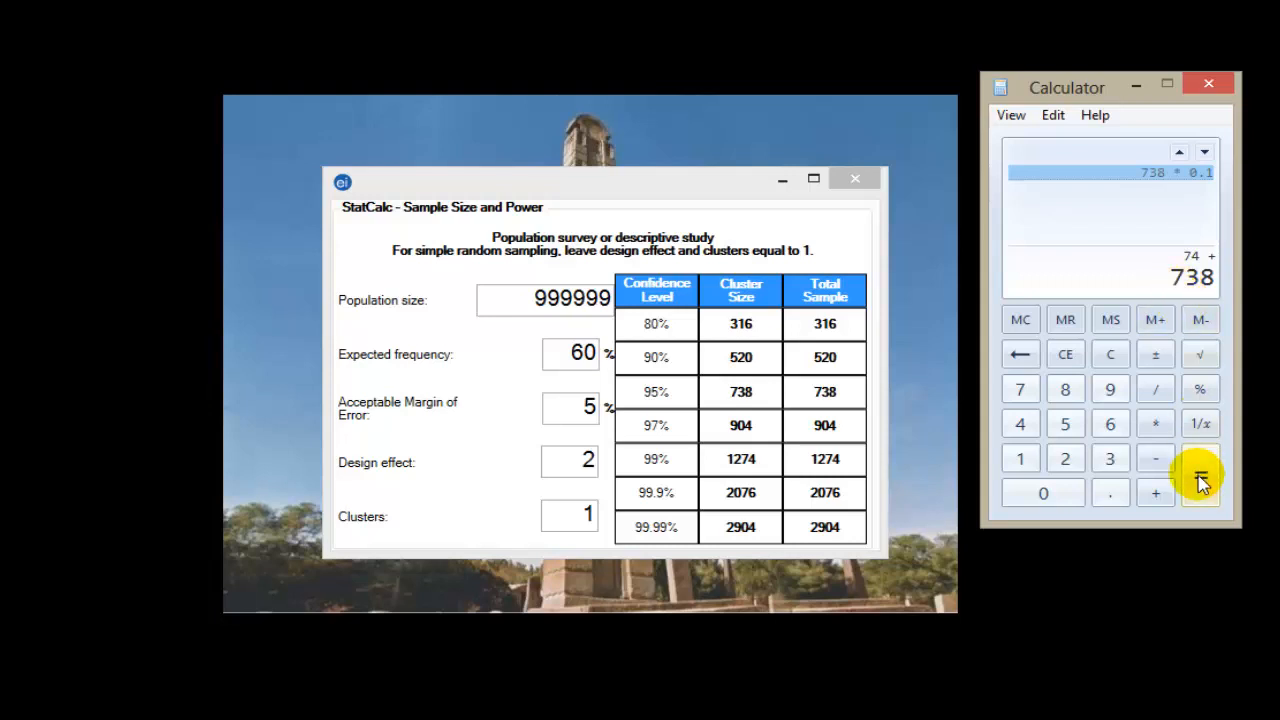
left_click(1200, 474)
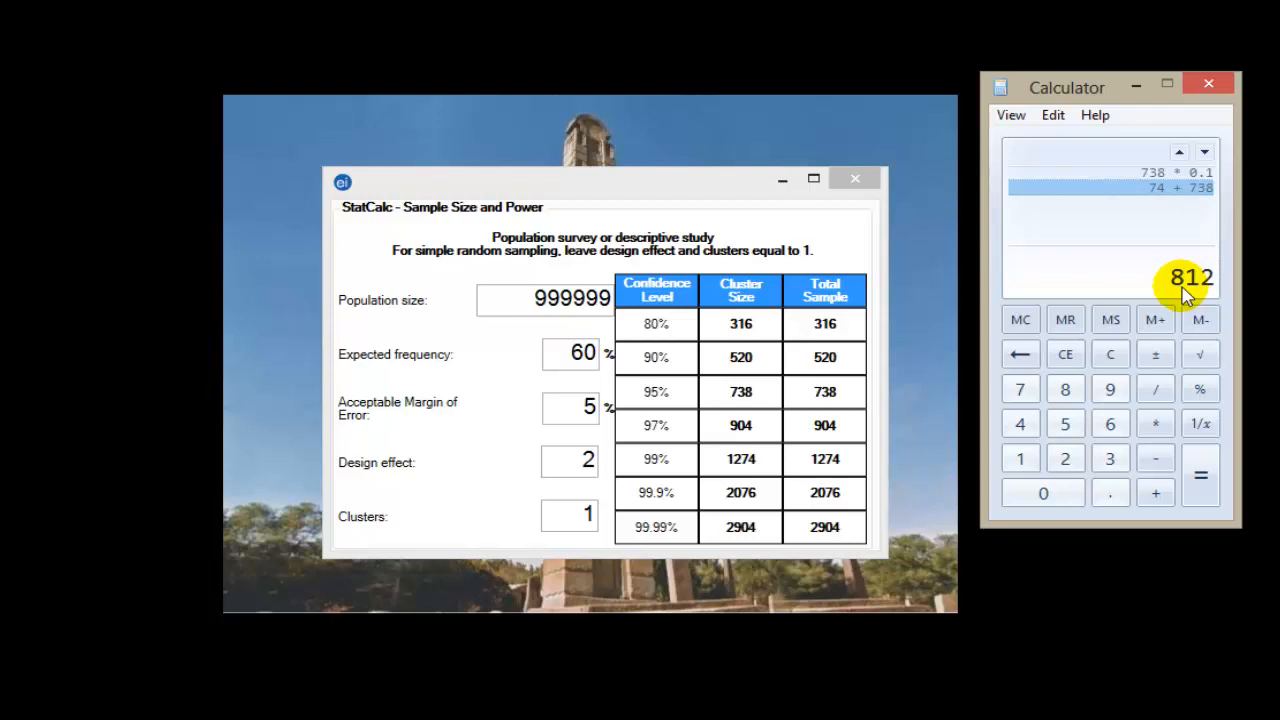
mouse_move(1037, 280)
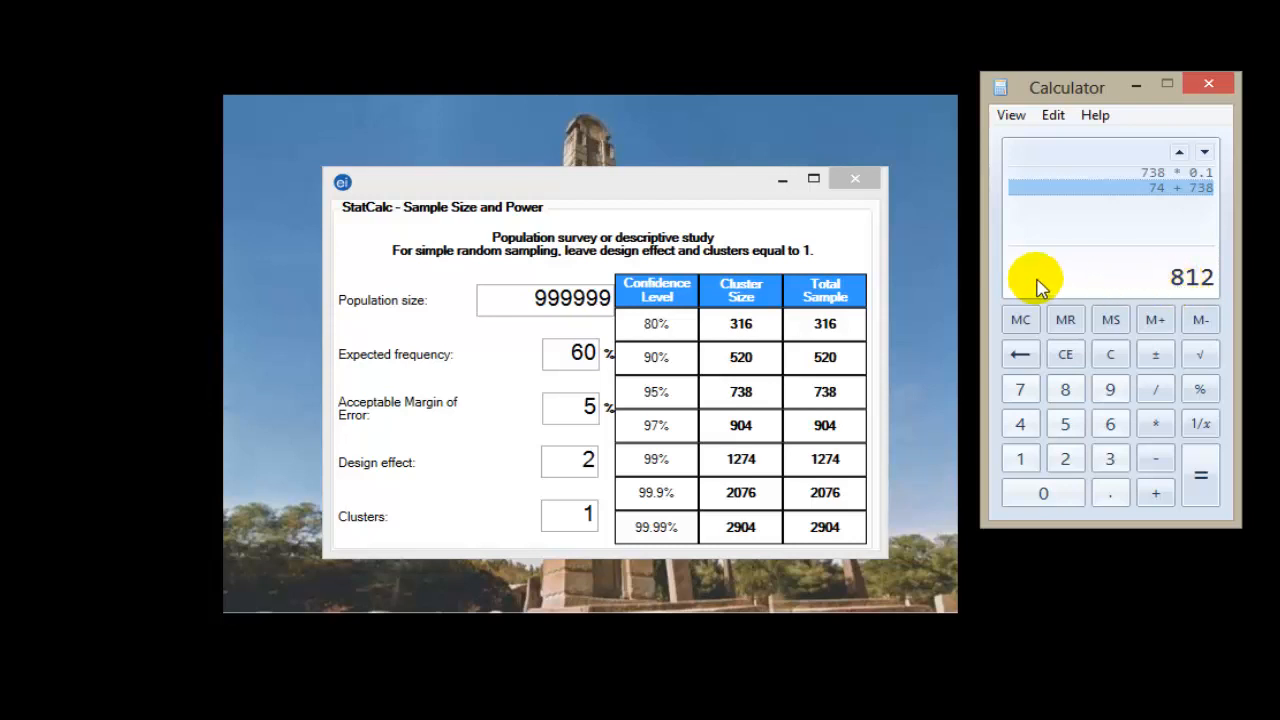
mouse_move(620, 183)
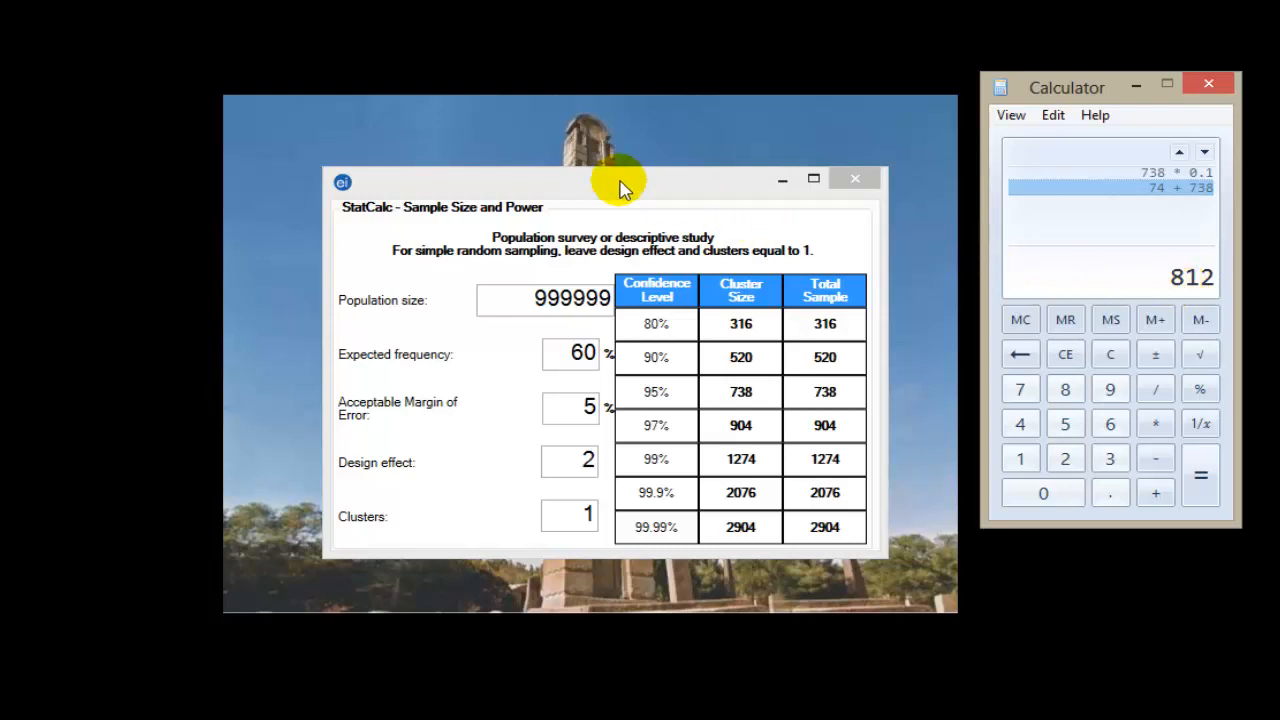